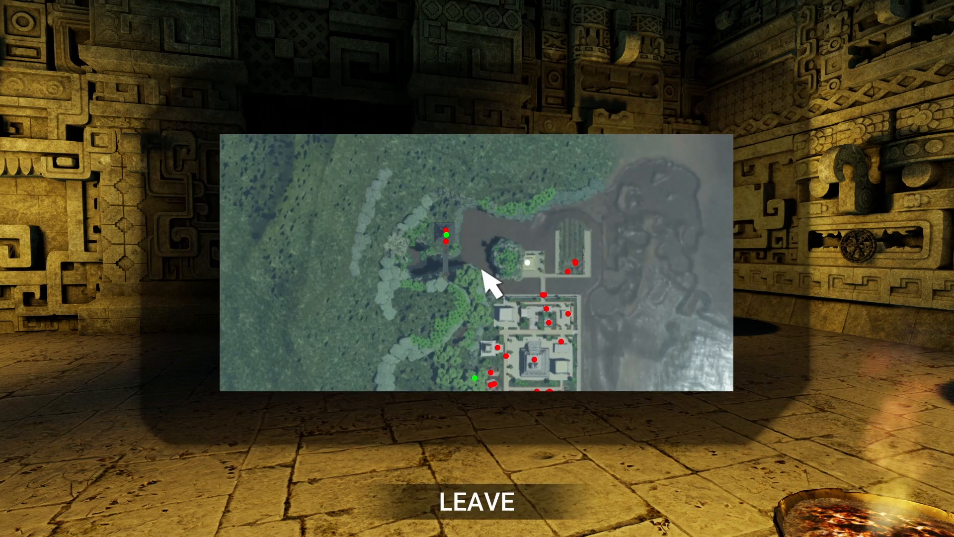
pyautogui.moveTo(553, 324)
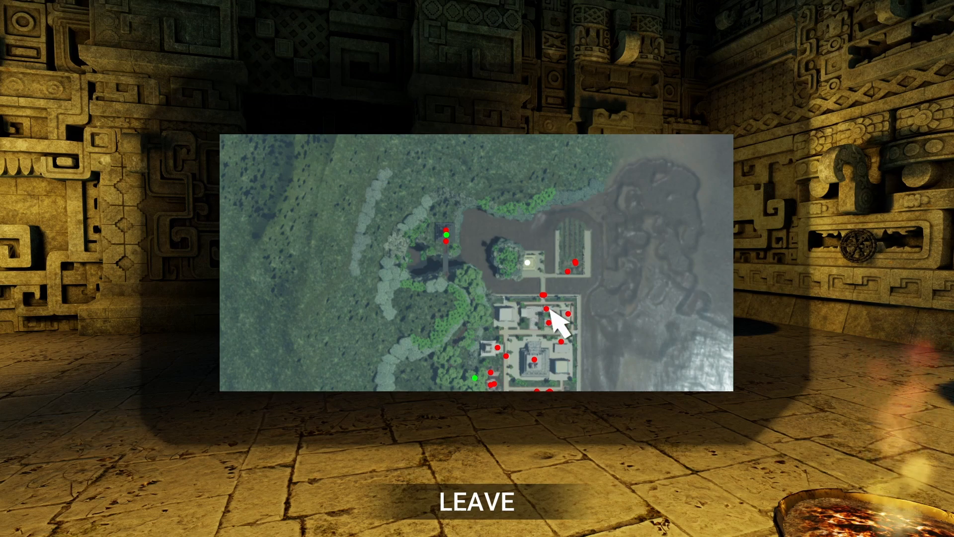
pyautogui.moveTo(412, 199)
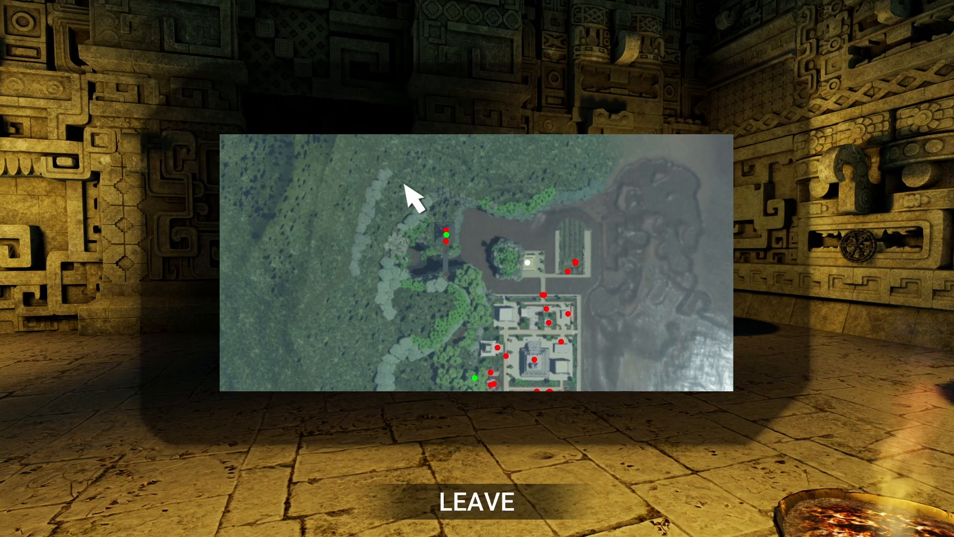
pyautogui.moveTo(547, 294)
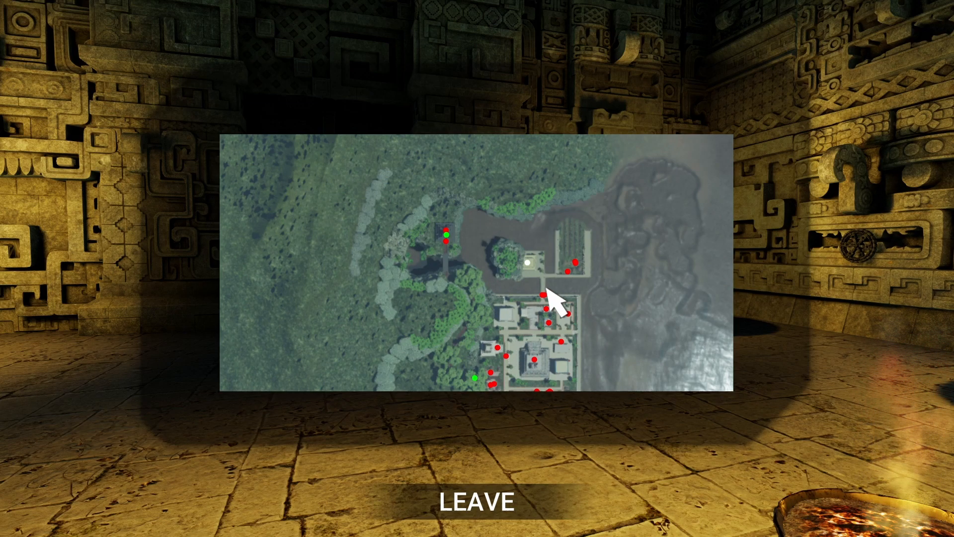
pyautogui.moveTo(494, 398)
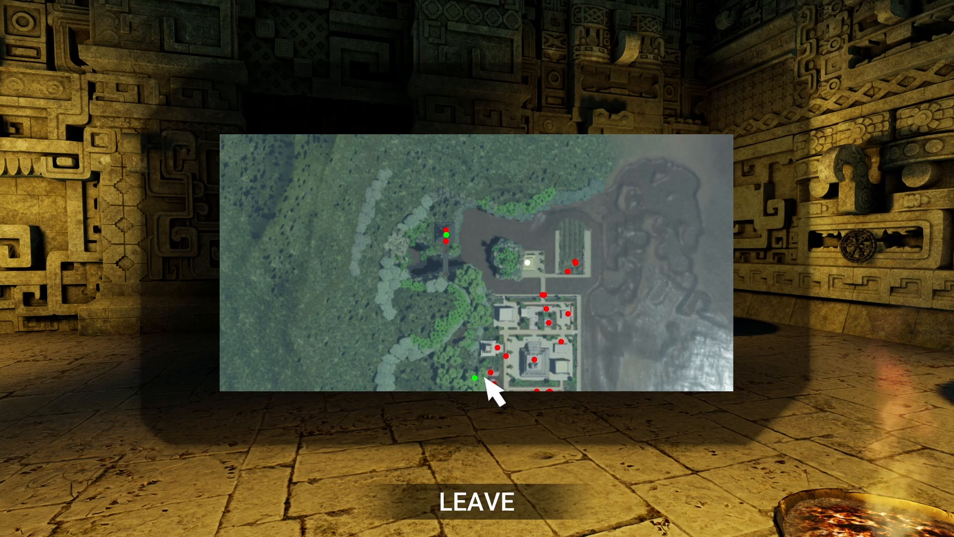
pyautogui.moveTo(531, 276)
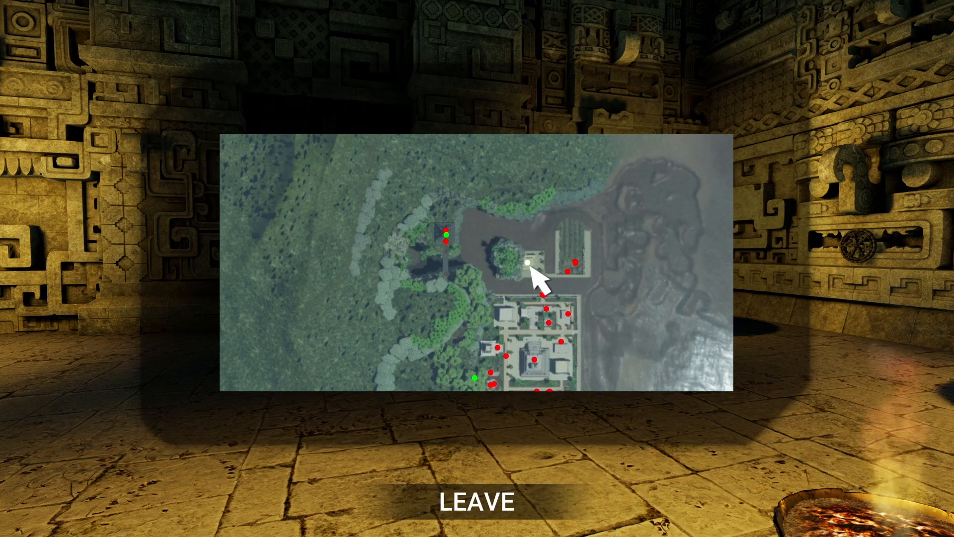
pyautogui.moveTo(483, 397)
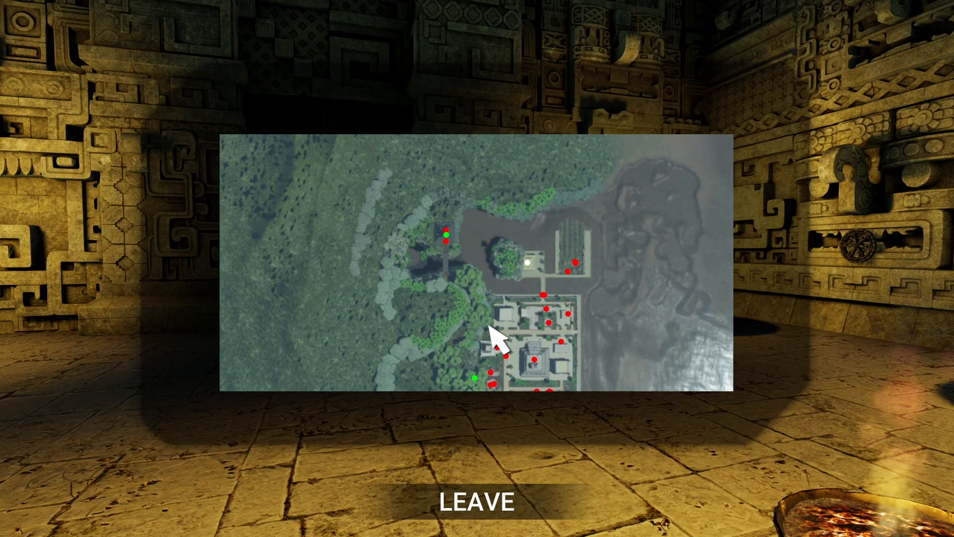
# Leave the map screen test run and return to the Aztec temple level editor.
pyautogui.click(476, 502)
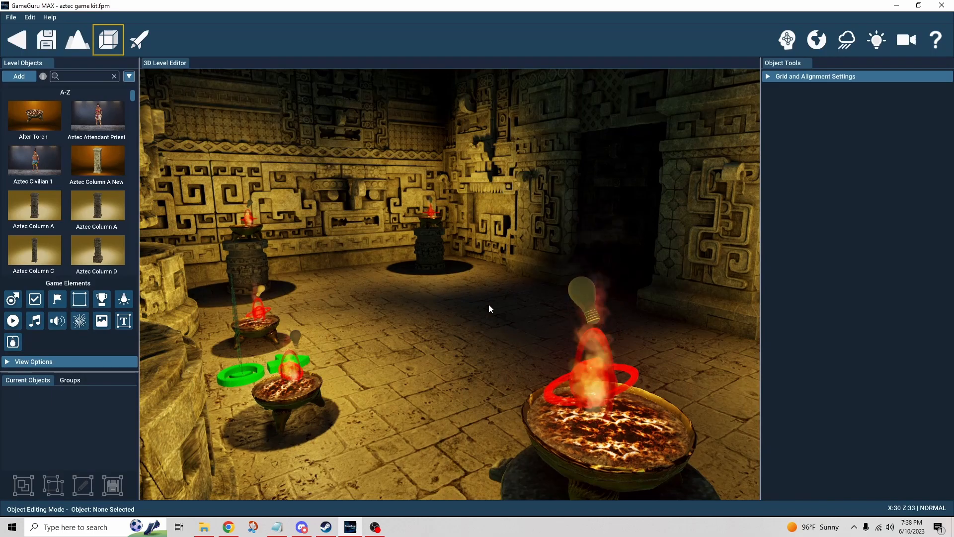
pyautogui.moveTo(21, 46)
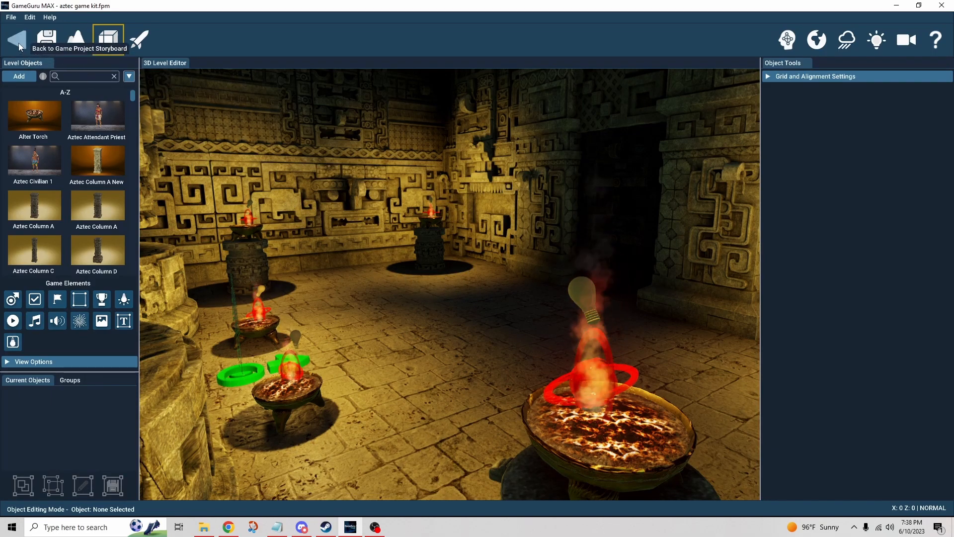
# Exit the 3D level editor back to the Samples project's game storyboard.
pyautogui.click(20, 37)
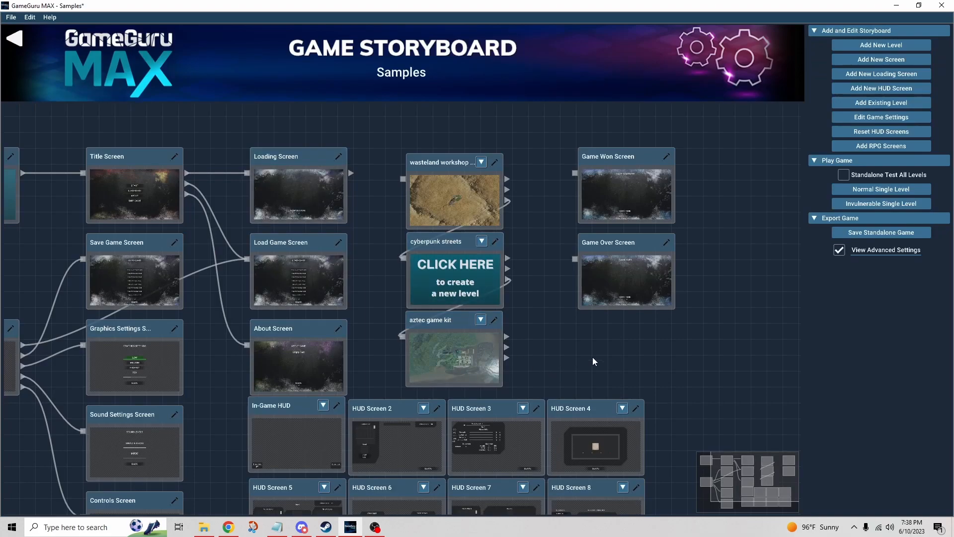
pyautogui.moveTo(637, 411)
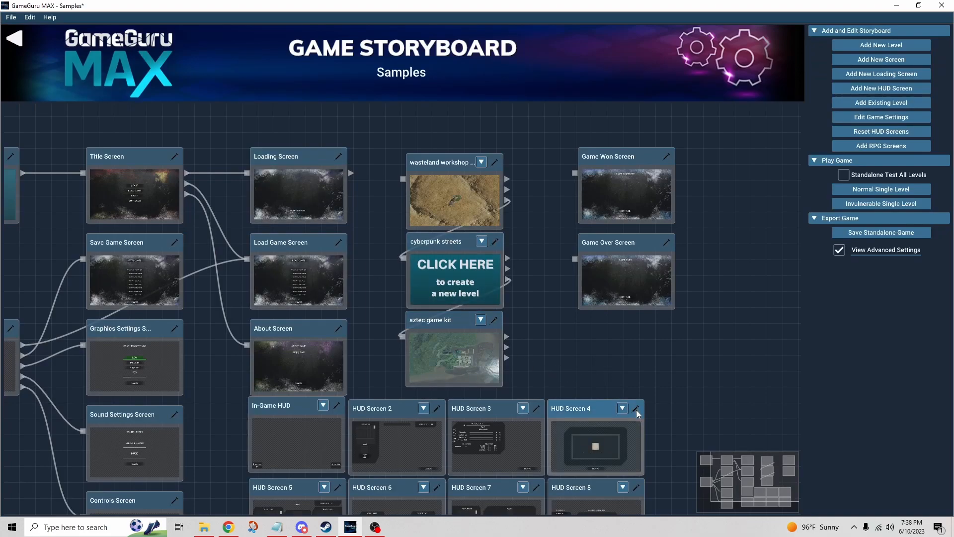
# Edit HUD Screen 4 from its storyboard card to see its map panel layout.
pyautogui.click(636, 408)
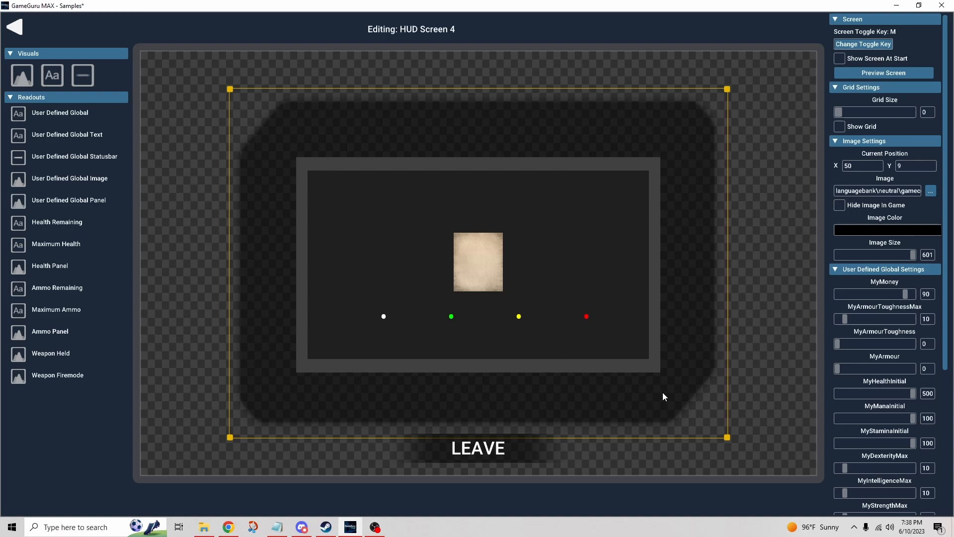
pyautogui.moveTo(533, 353)
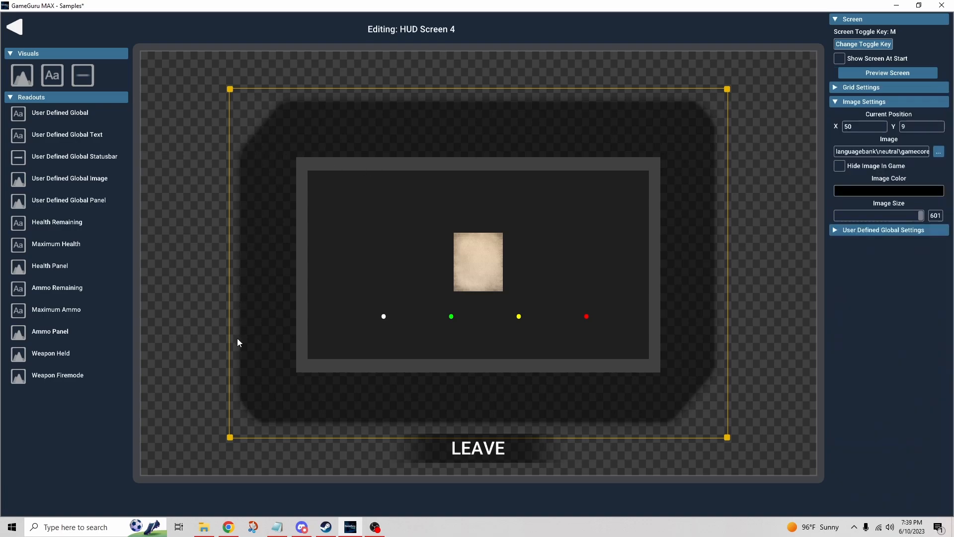
pyautogui.moveTo(511, 418)
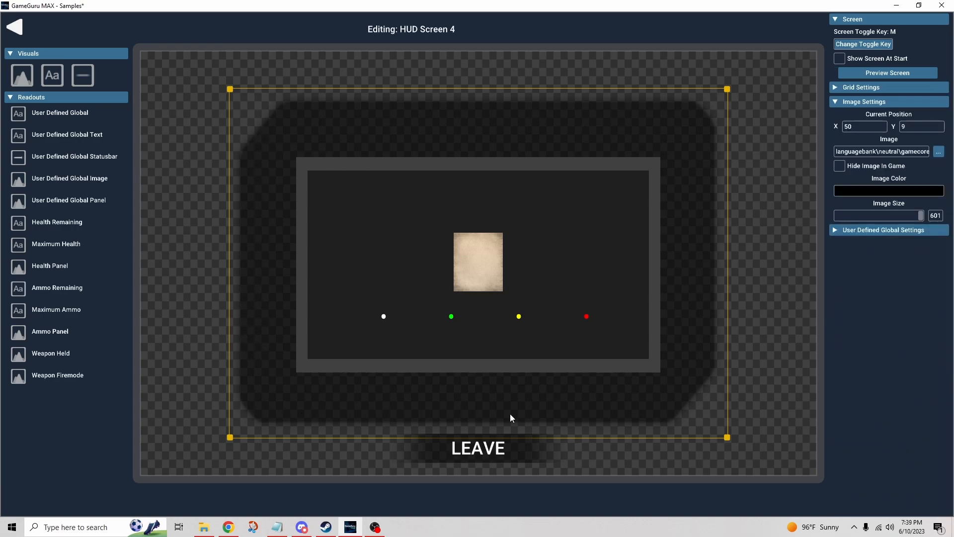
pyautogui.moveTo(700, 161)
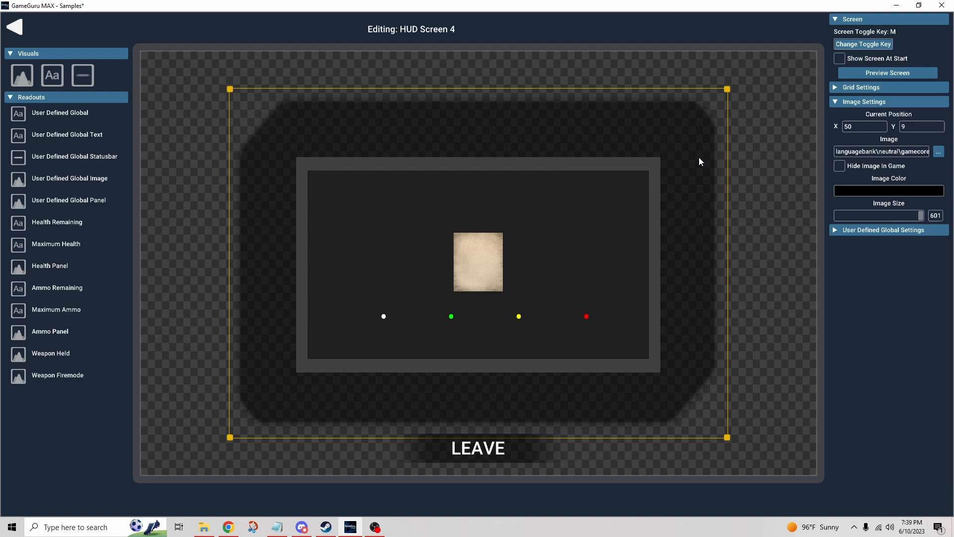
pyautogui.moveTo(650, 130)
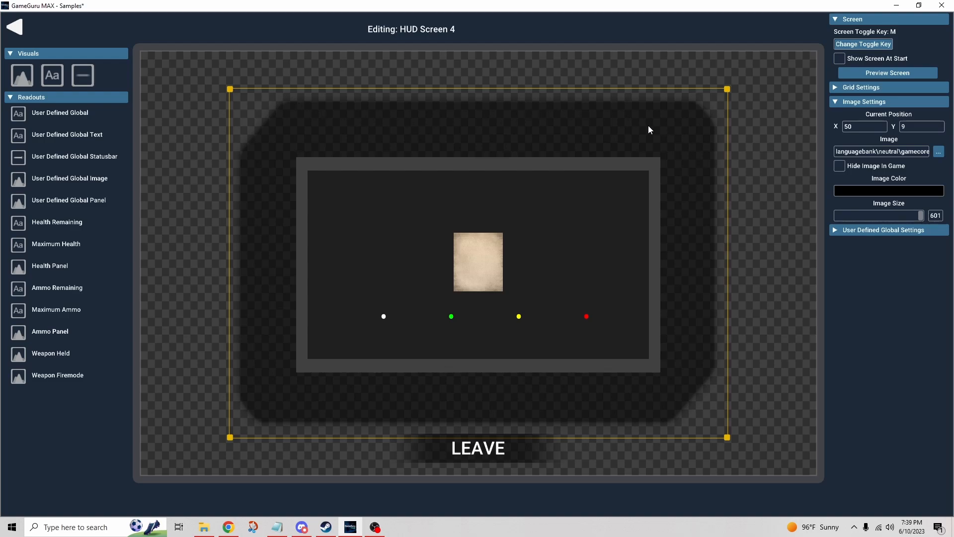
pyautogui.moveTo(878, 177)
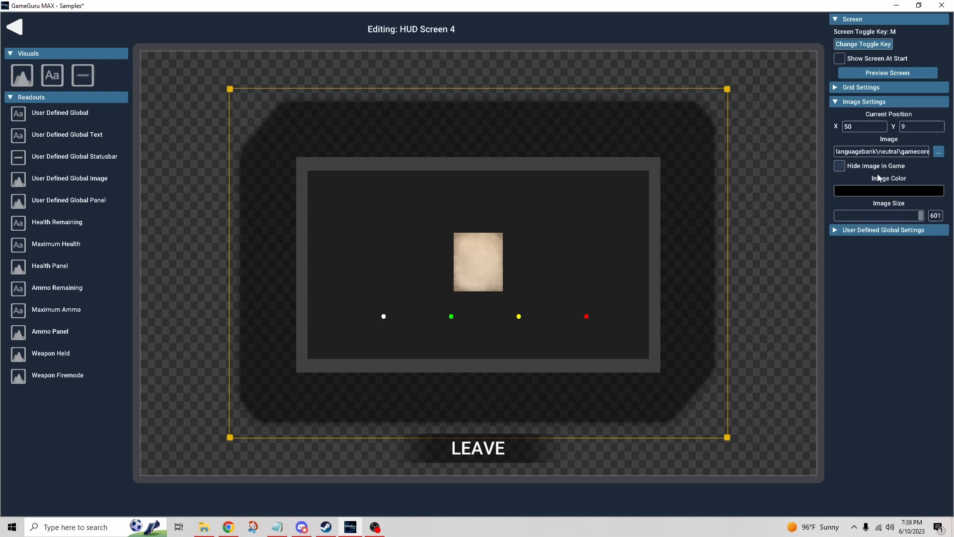
pyautogui.moveTo(893, 215)
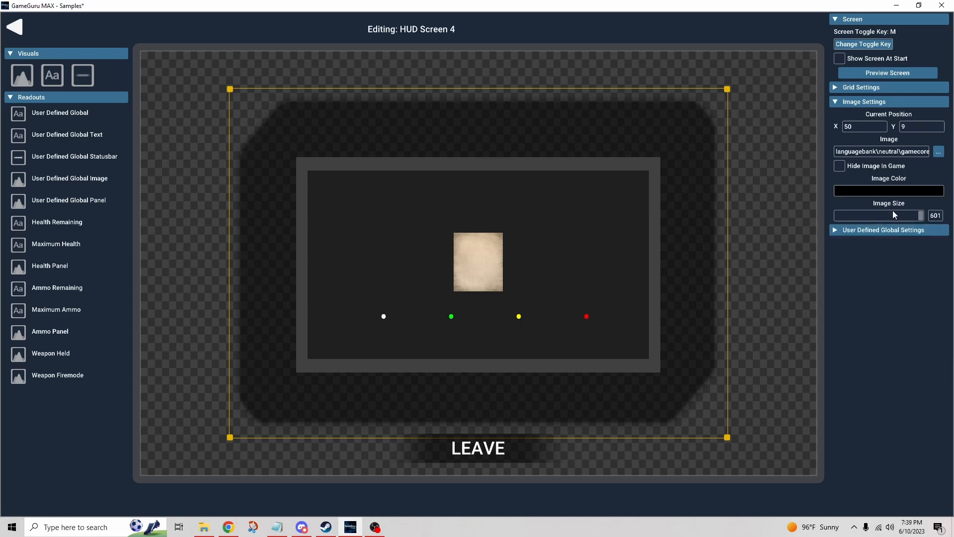
pyautogui.moveTo(322, 171)
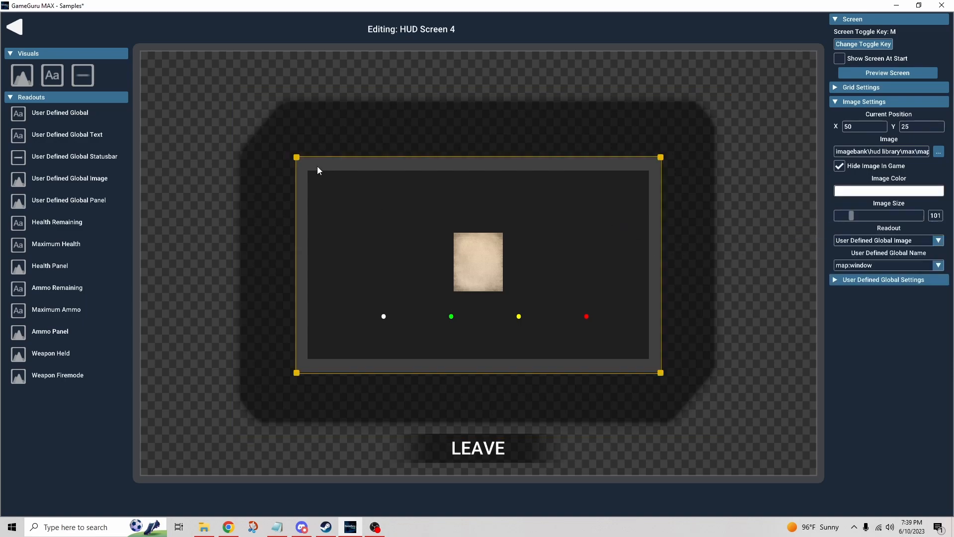
pyautogui.moveTo(437, 374)
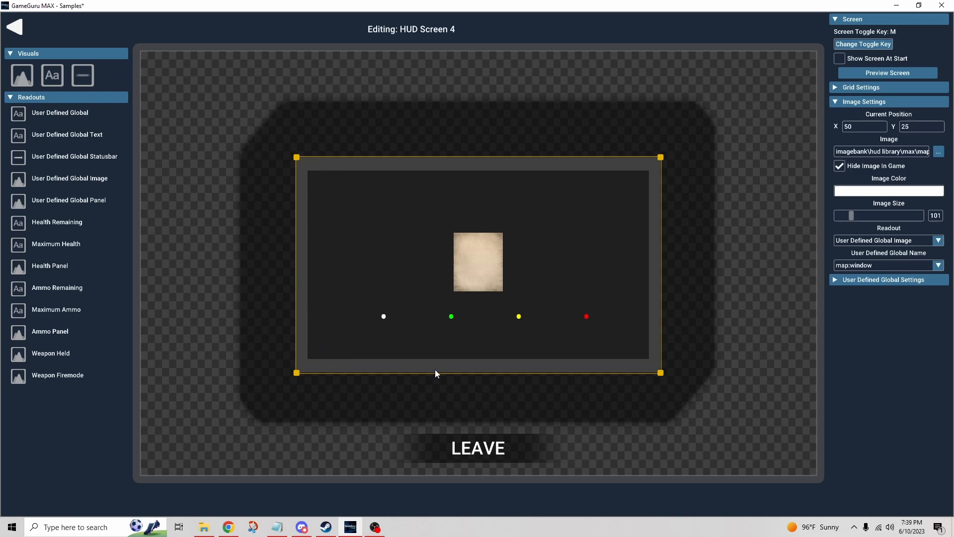
pyautogui.moveTo(567, 370)
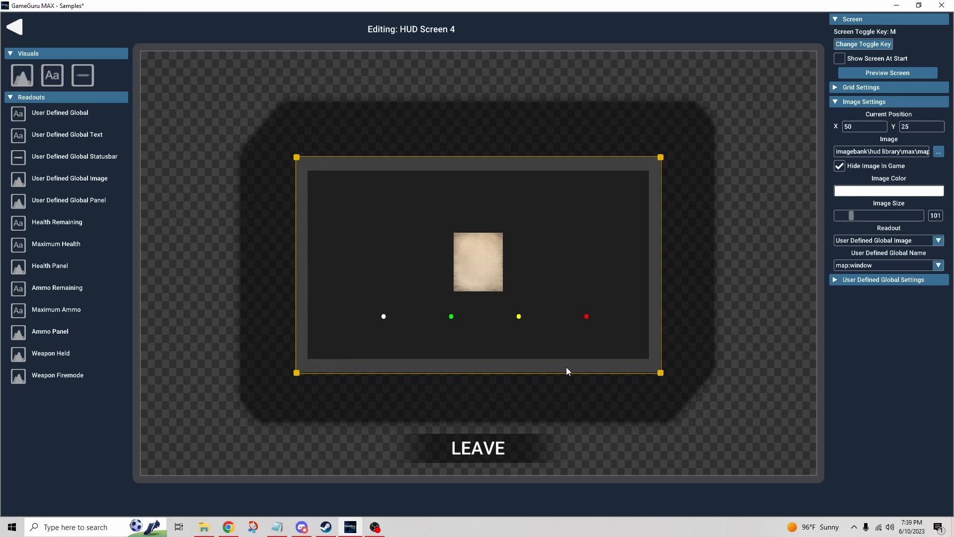
pyautogui.moveTo(691, 223)
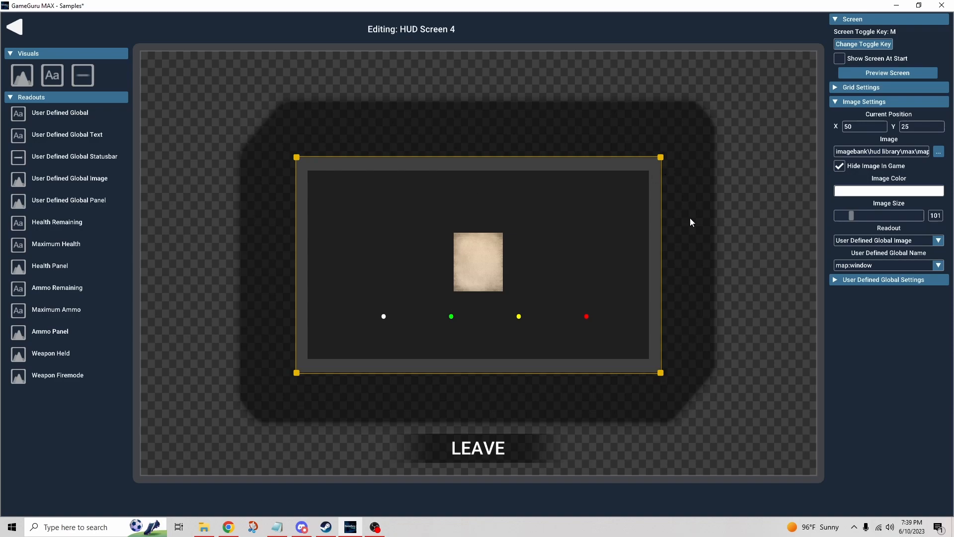
pyautogui.moveTo(698, 254)
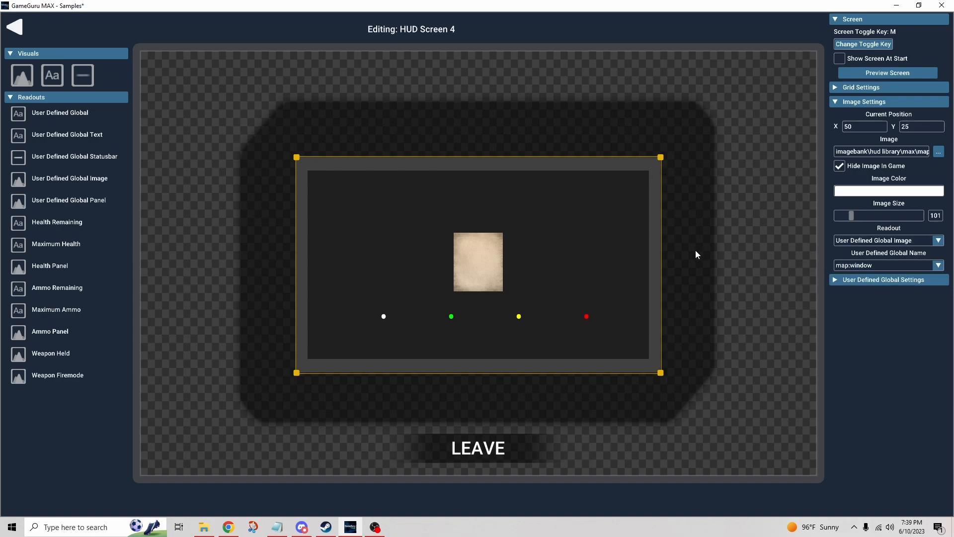
pyautogui.moveTo(785, 212)
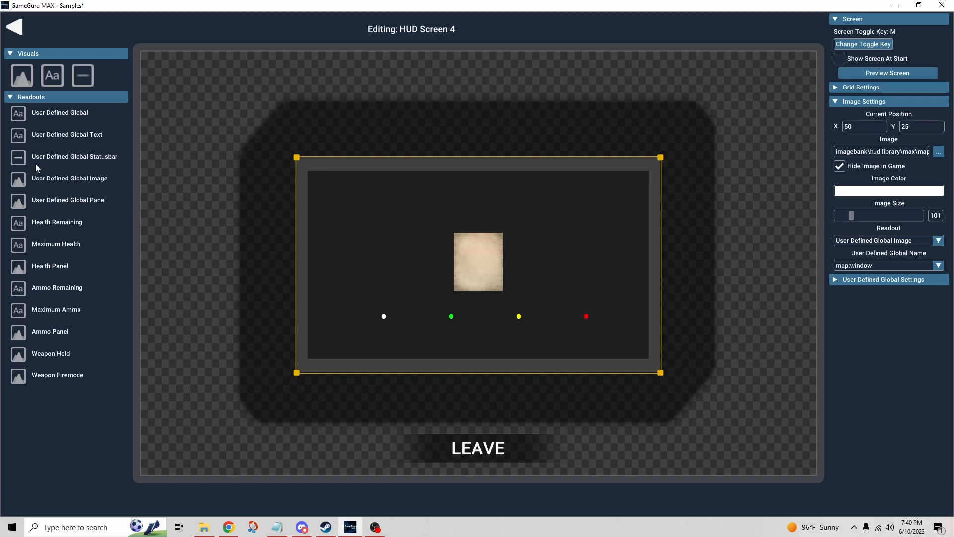
pyautogui.moveTo(812, 243)
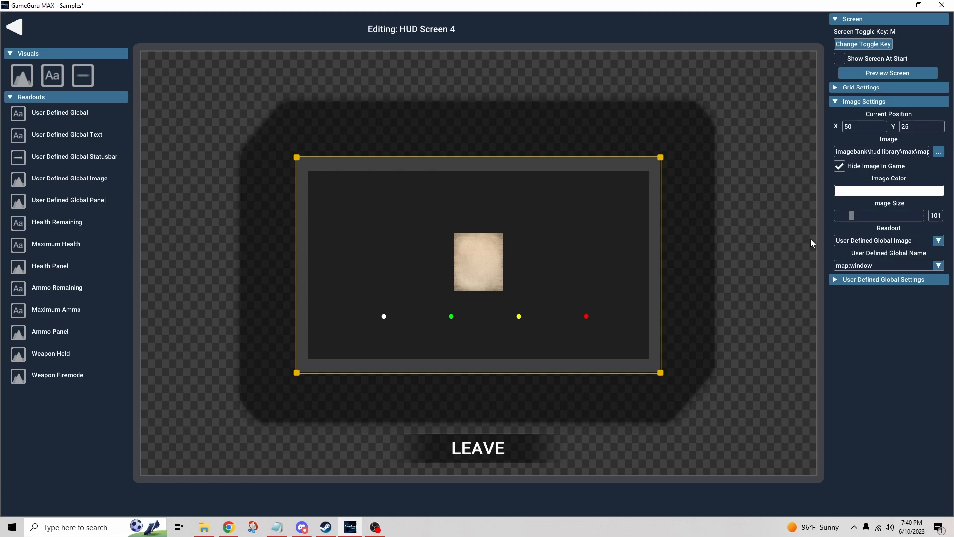
pyautogui.moveTo(901, 258)
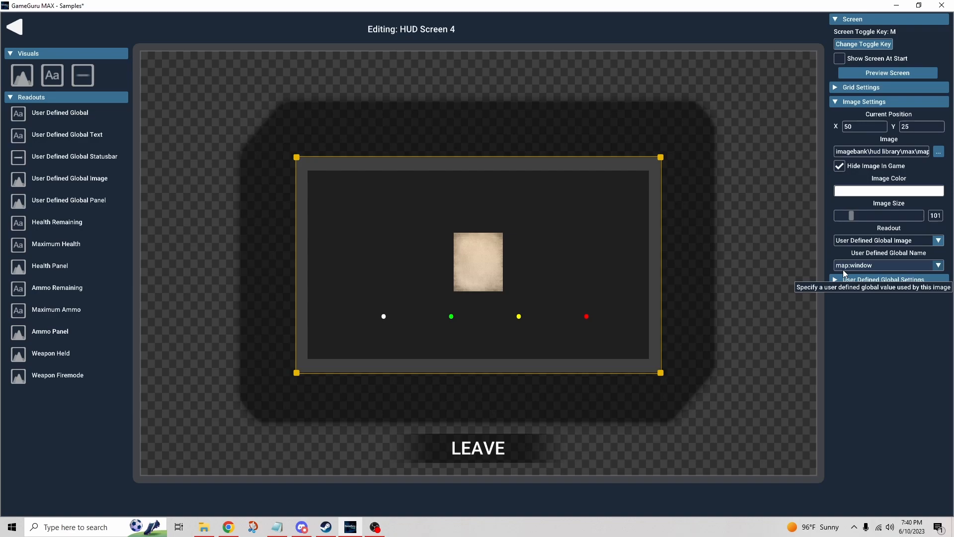
pyautogui.moveTo(462, 379)
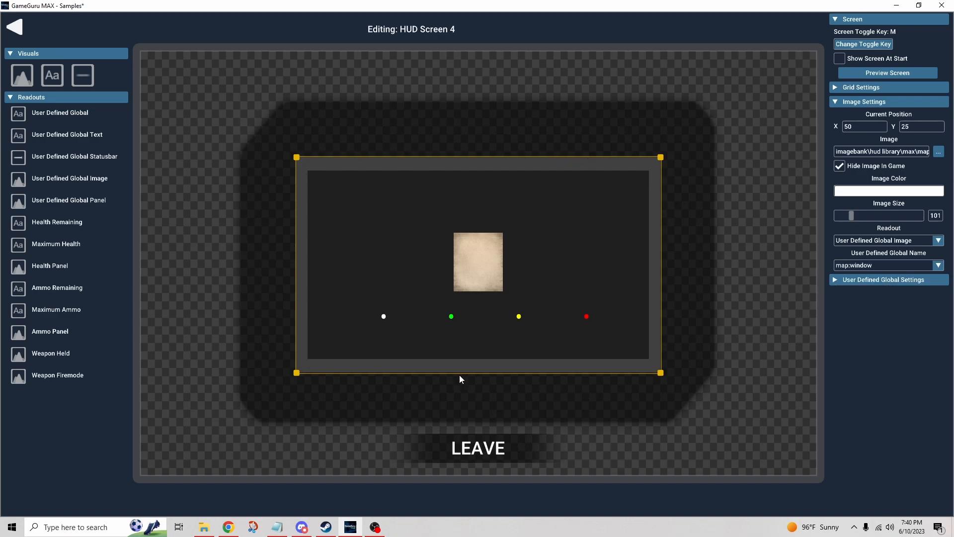
pyautogui.moveTo(603, 376)
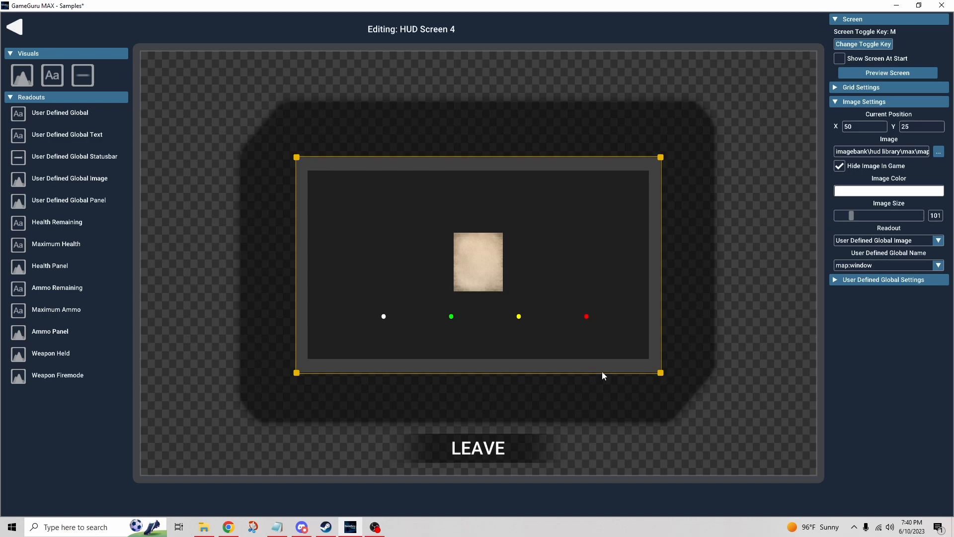
pyautogui.moveTo(487, 269)
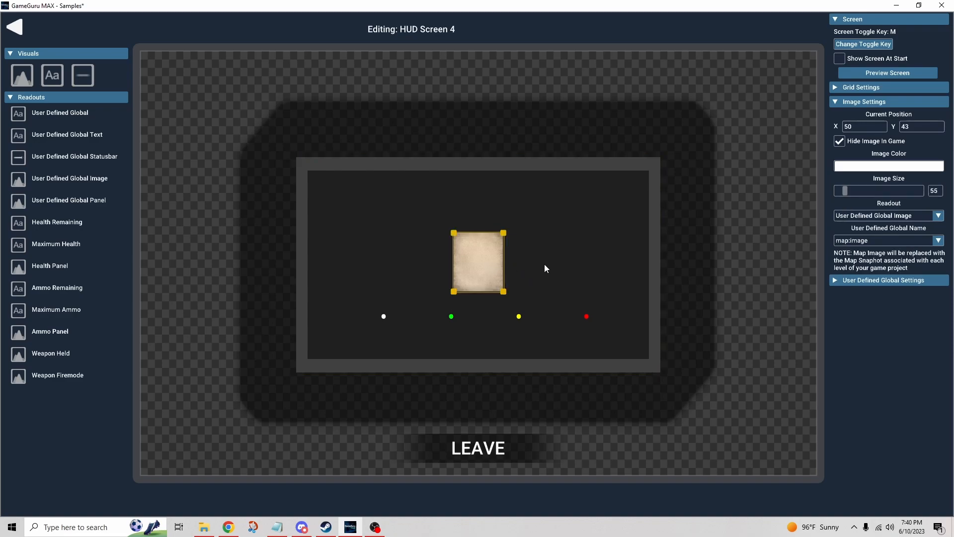
pyautogui.moveTo(633, 246)
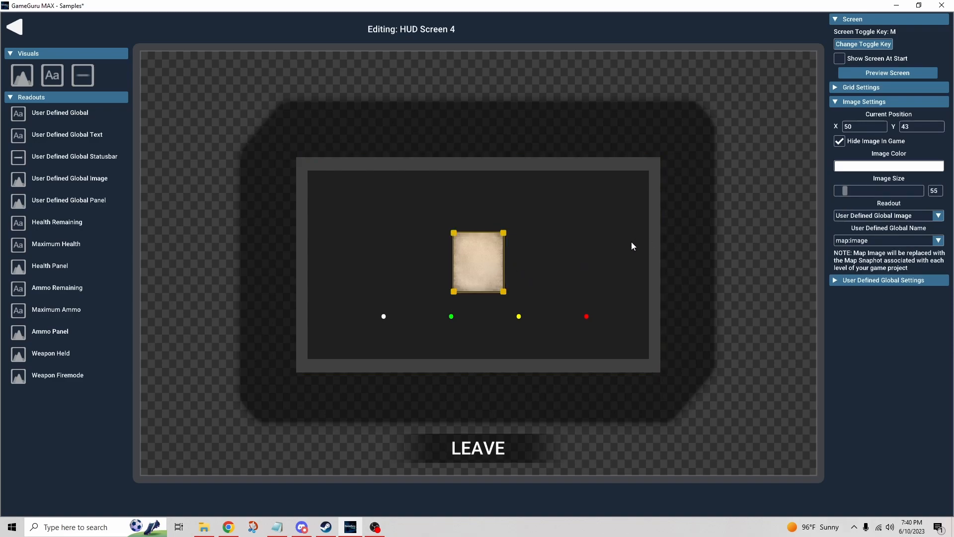
pyautogui.moveTo(899, 243)
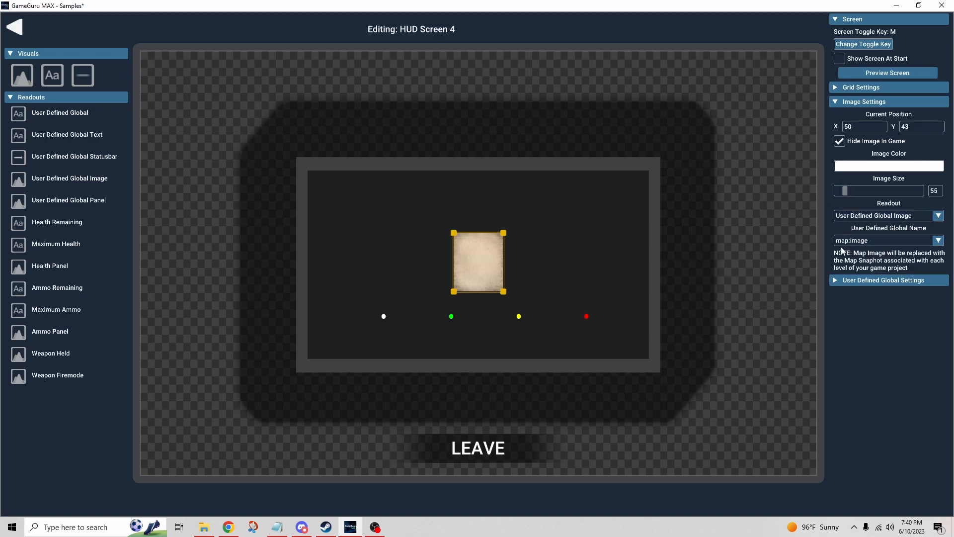
pyautogui.moveTo(863, 249)
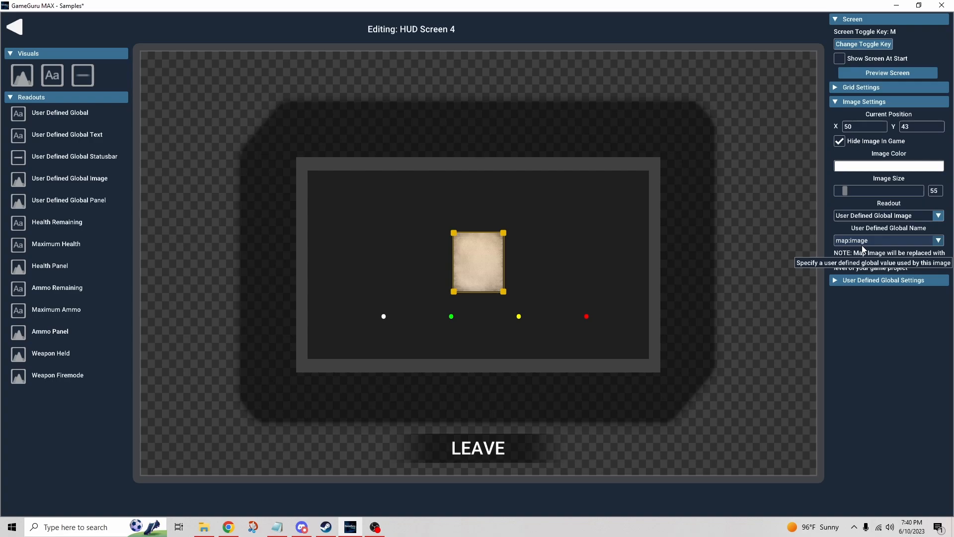
pyautogui.moveTo(917, 358)
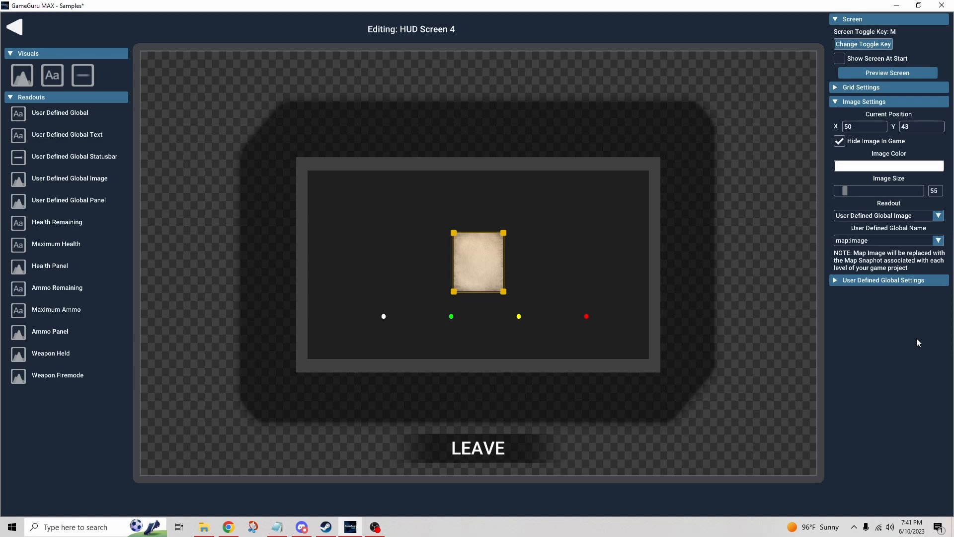
pyautogui.moveTo(452, 328)
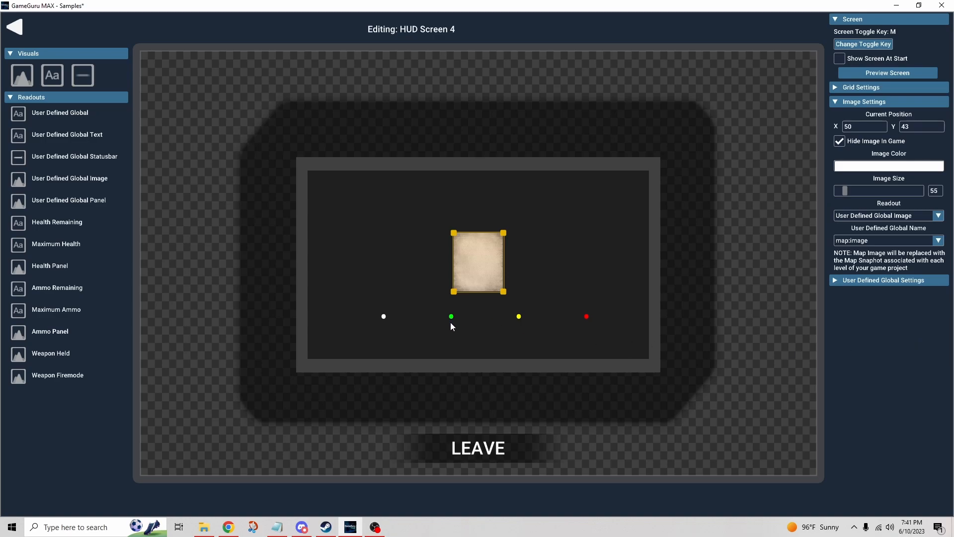
# Select the white player dot to view its map:player global at size 41.
pyautogui.click(384, 317)
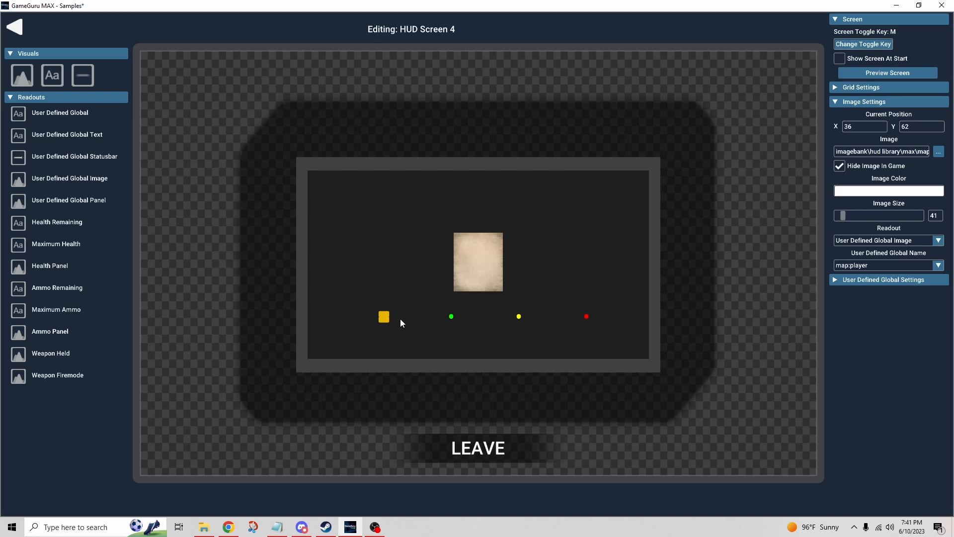
pyautogui.moveTo(414, 330)
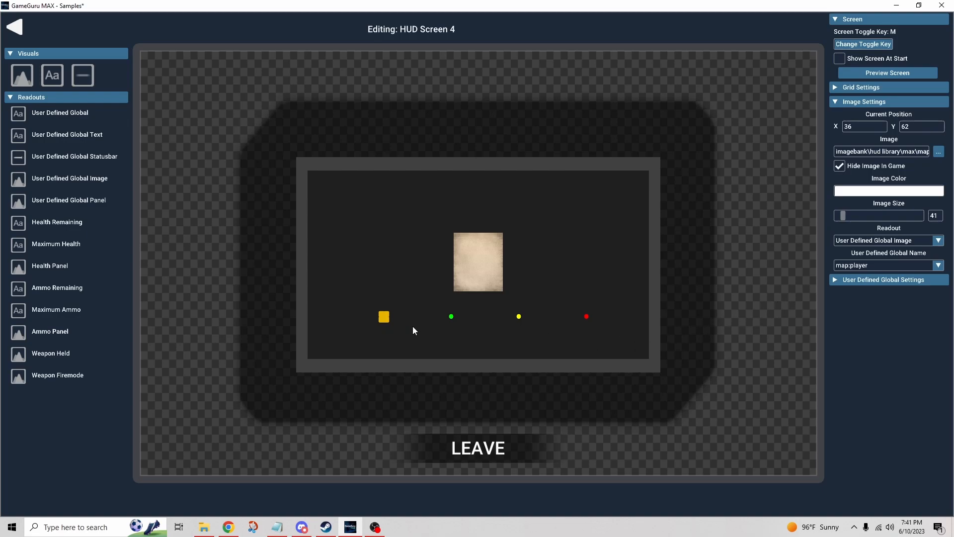
pyautogui.moveTo(501, 335)
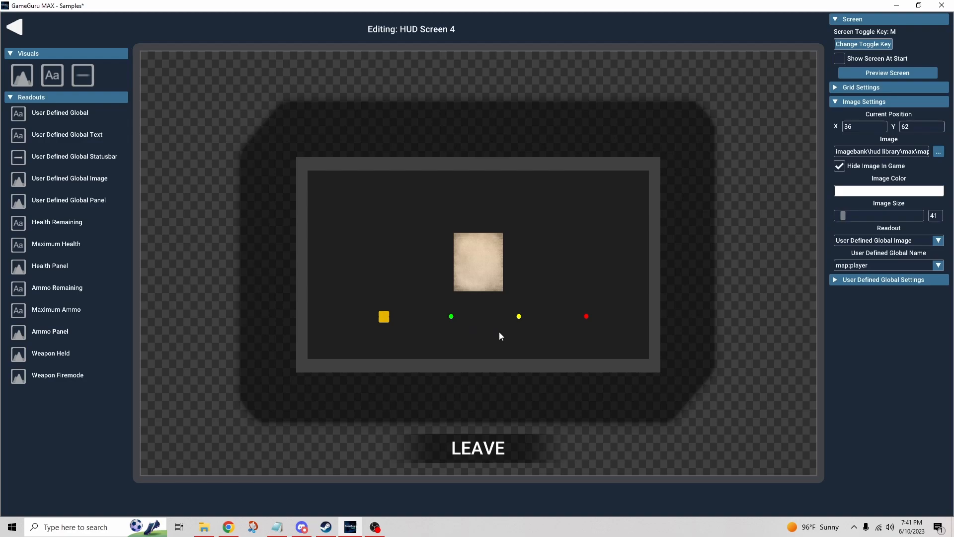
pyautogui.moveTo(454, 351)
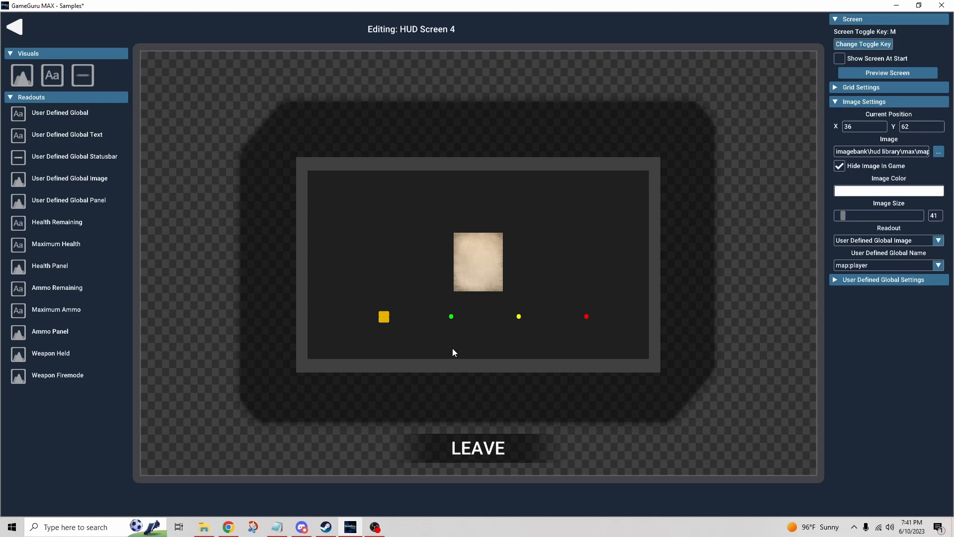
# View the map window's settings (map:window, size 101), then reselect the player dot.
pyautogui.click(383, 316)
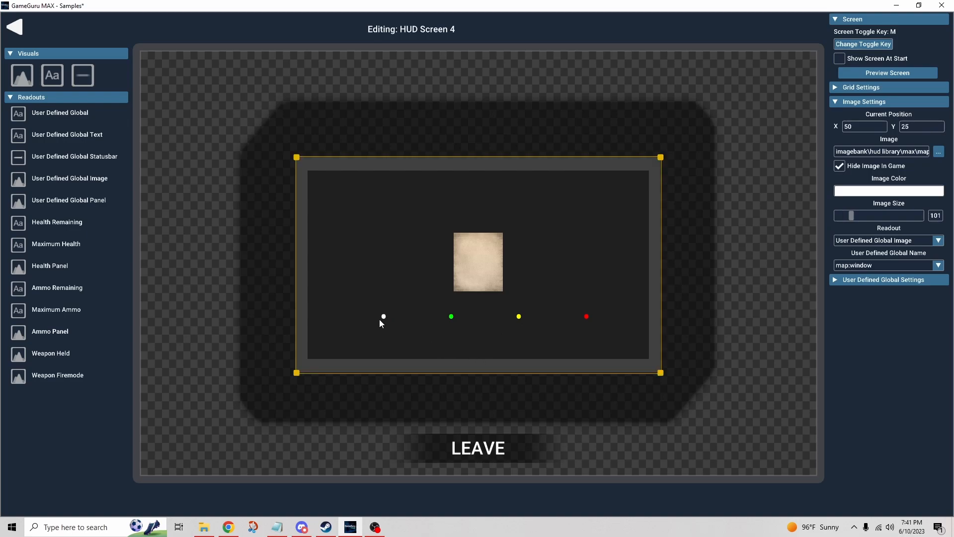
pyautogui.moveTo(393, 319)
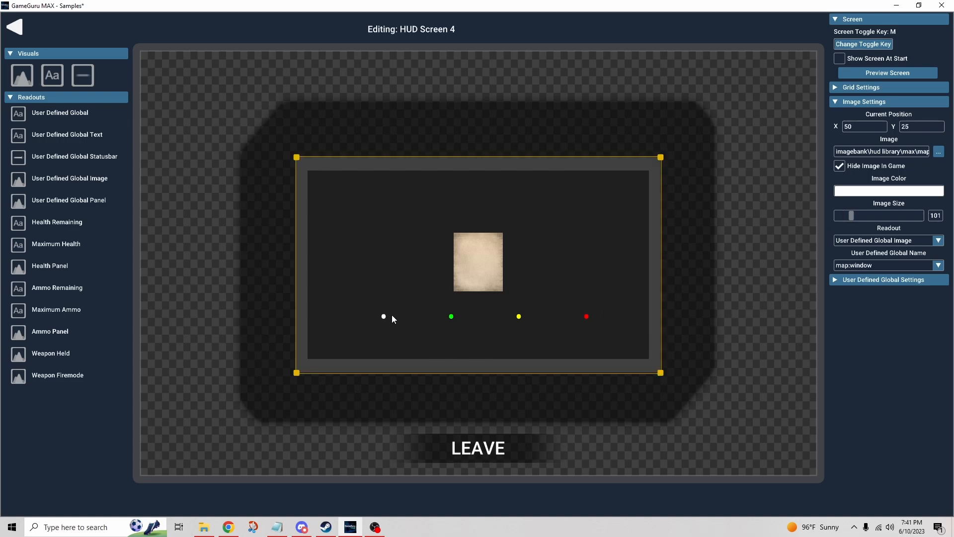
pyautogui.click(384, 316)
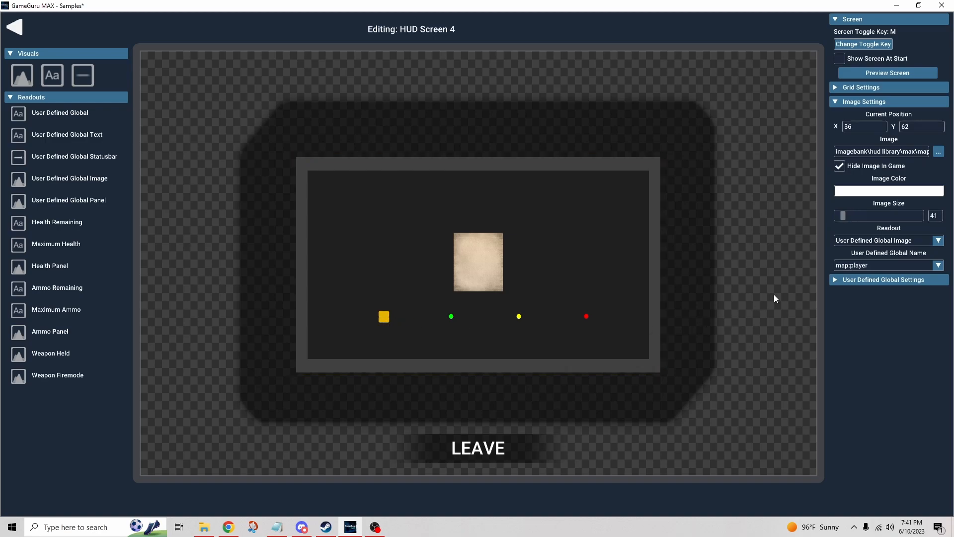
pyautogui.moveTo(455, 325)
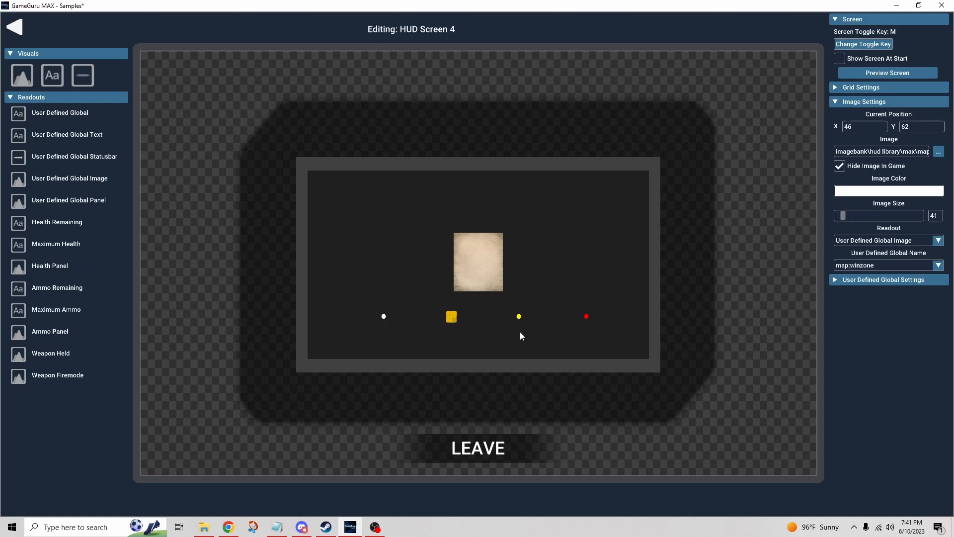
pyautogui.moveTo(520, 339)
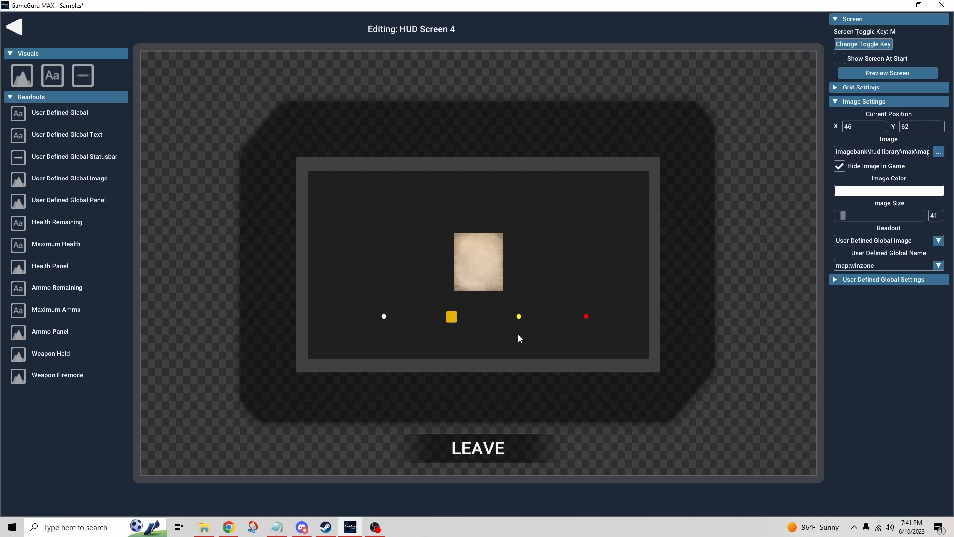
pyautogui.moveTo(585, 326)
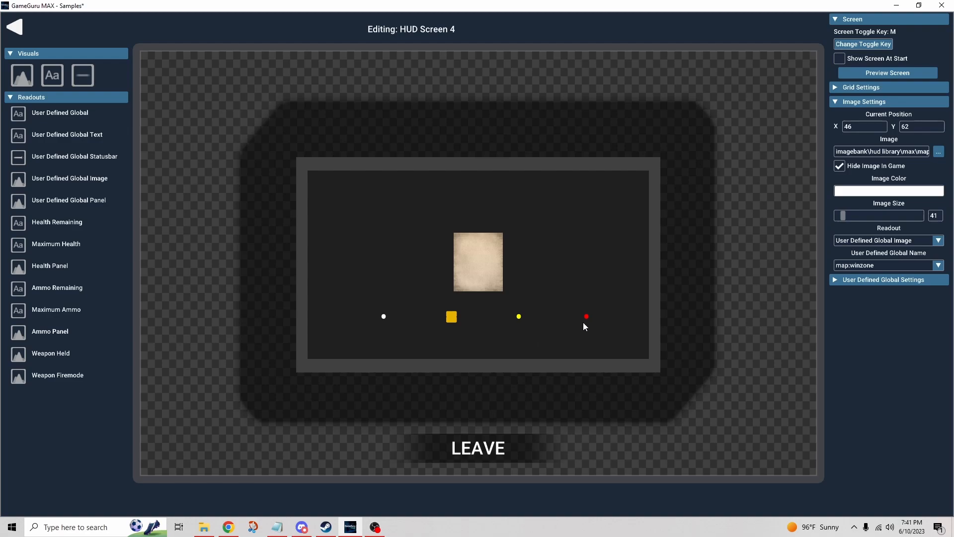
pyautogui.moveTo(813, 293)
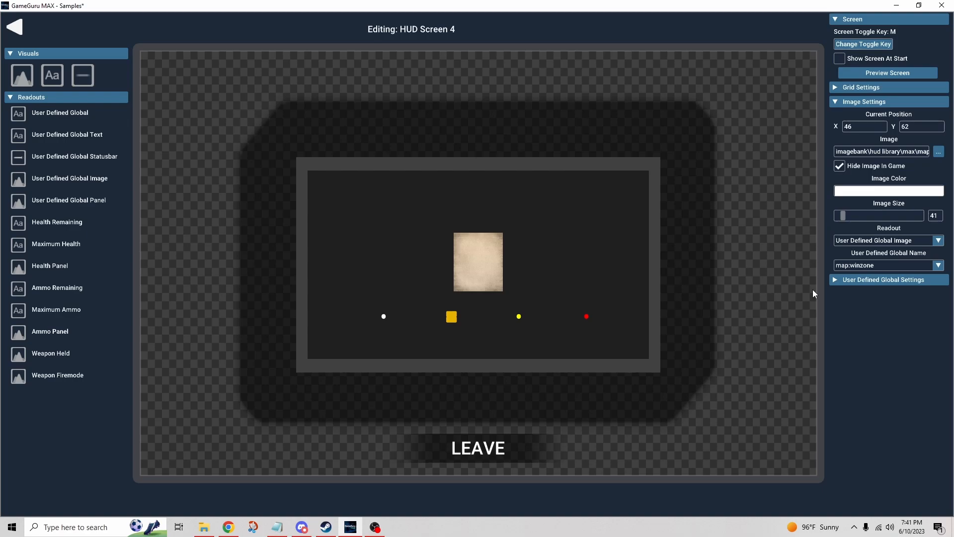
pyautogui.moveTo(721, 273)
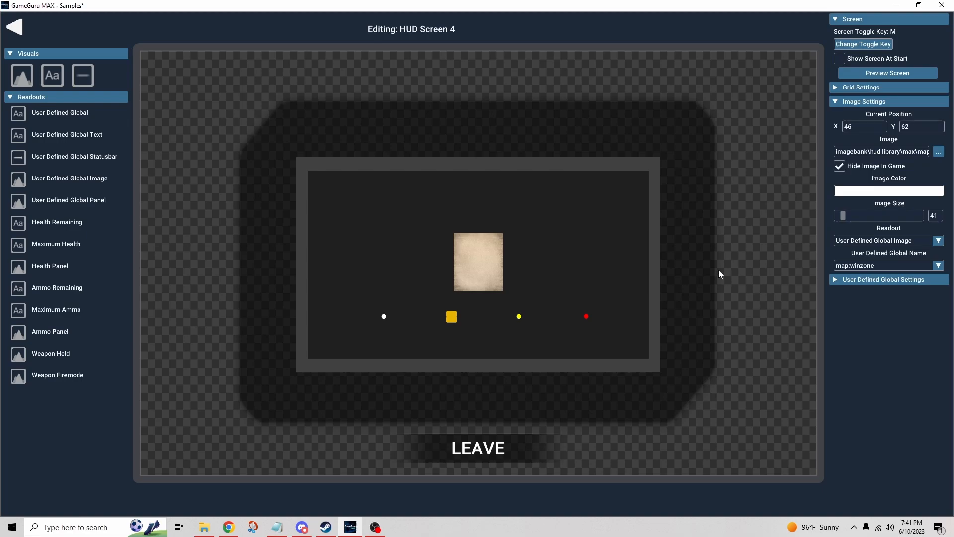
pyautogui.moveTo(706, 311)
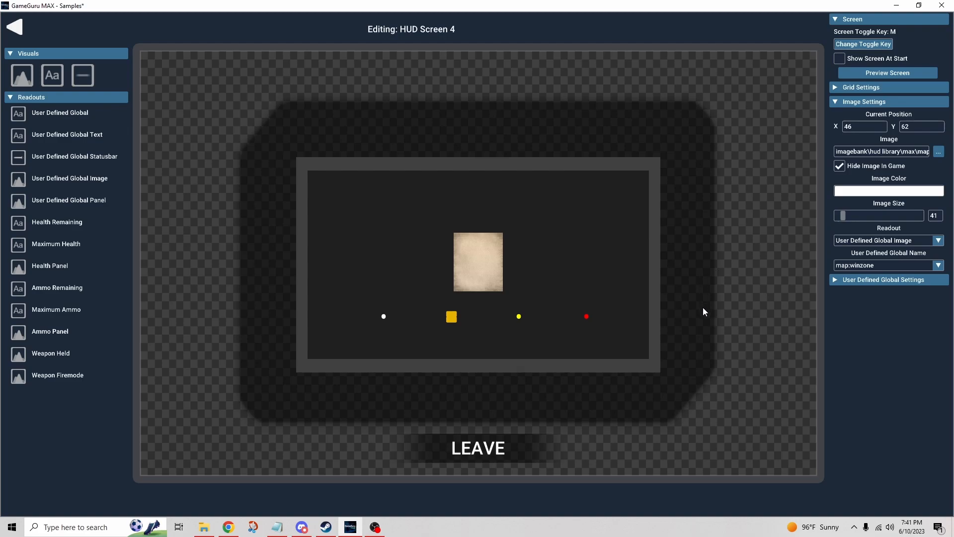
pyautogui.moveTo(519, 317)
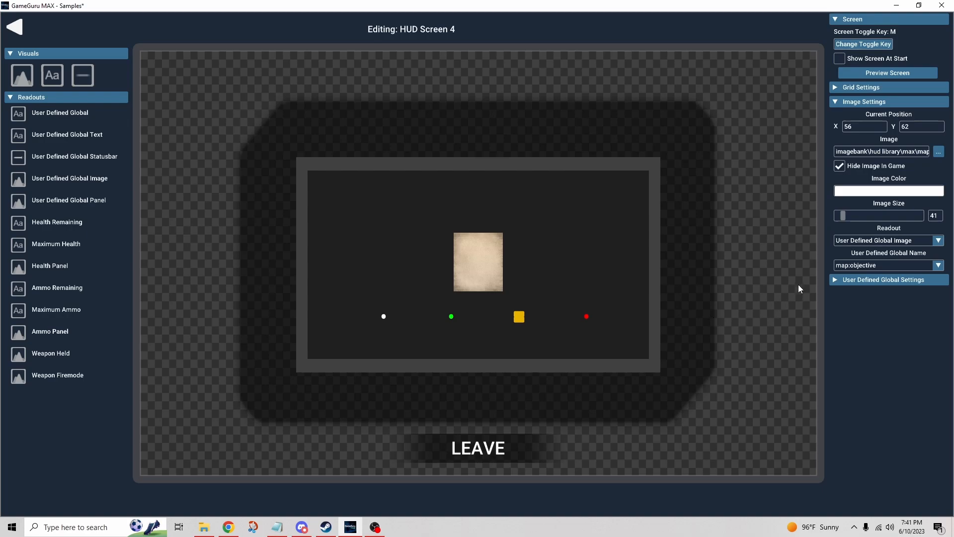
pyautogui.moveTo(783, 294)
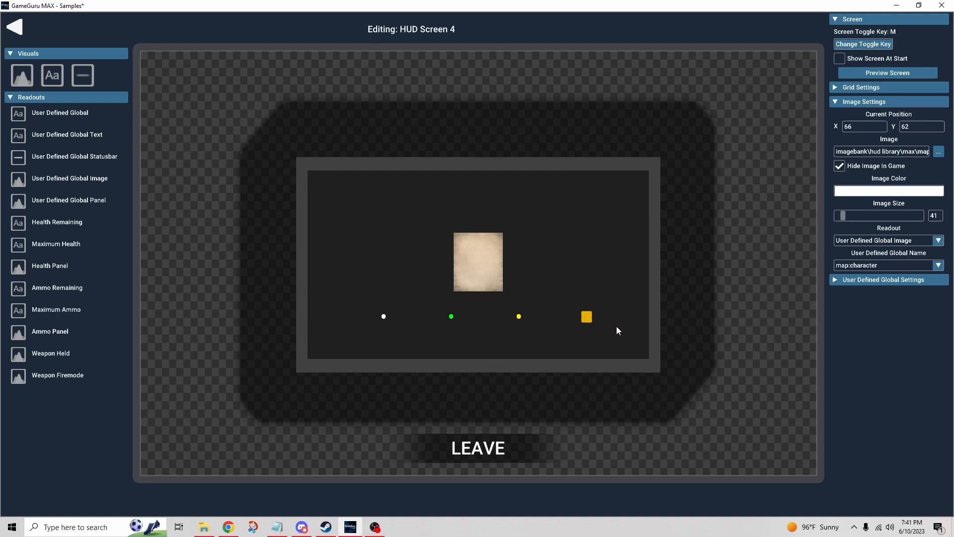
pyautogui.moveTo(735, 331)
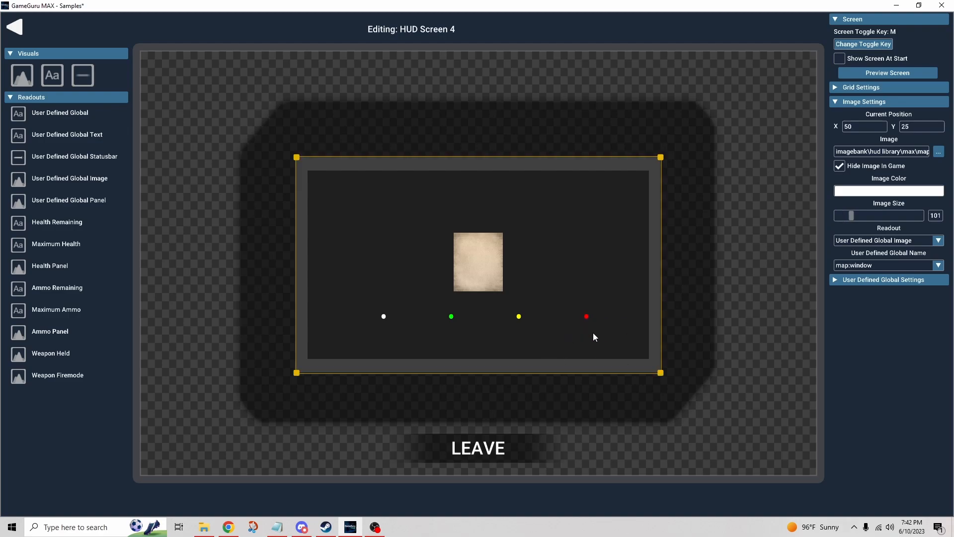
pyautogui.moveTo(546, 335)
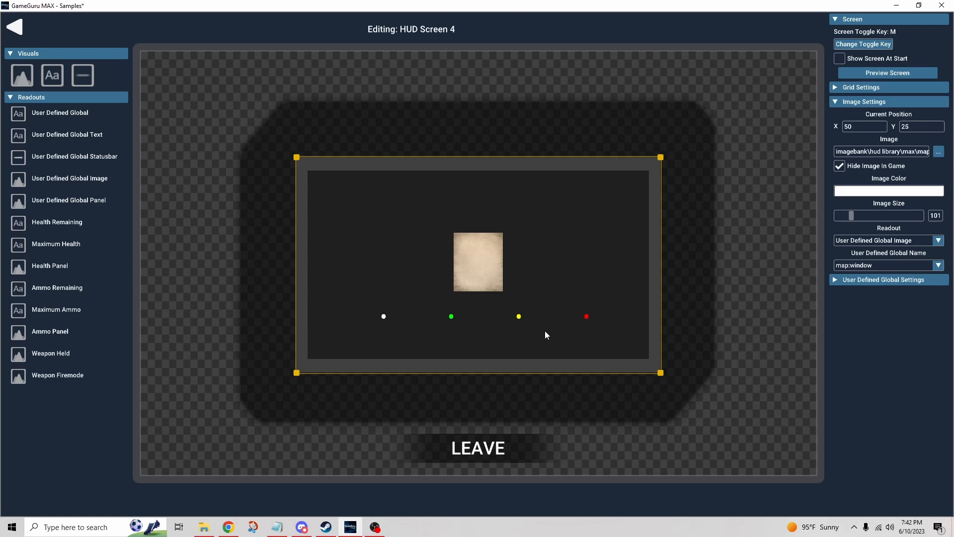
pyautogui.moveTo(523, 317)
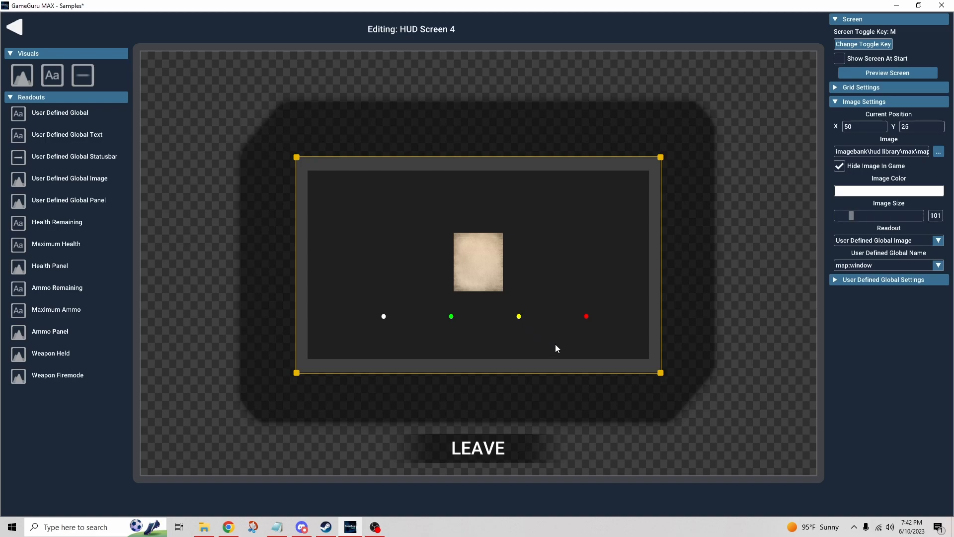
pyautogui.moveTo(401, 349)
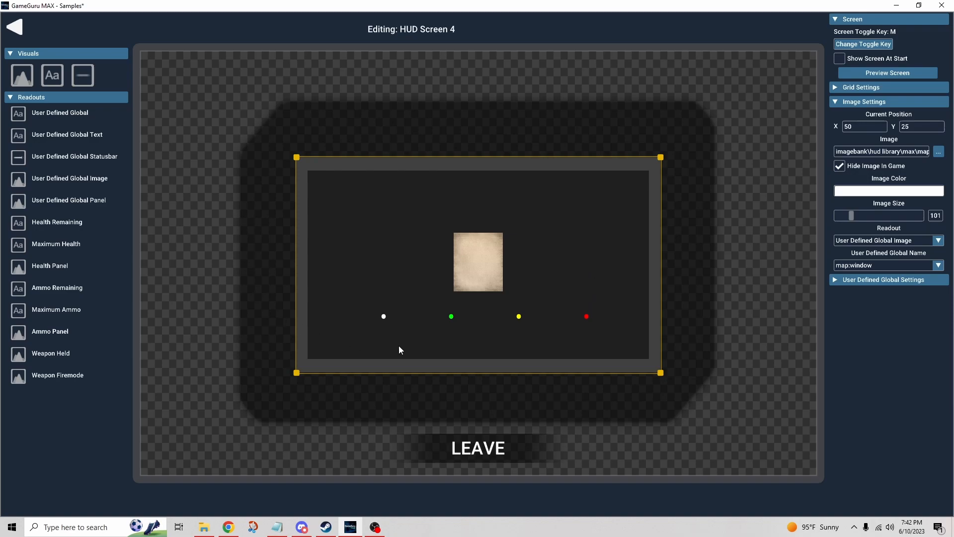
pyautogui.moveTo(412, 352)
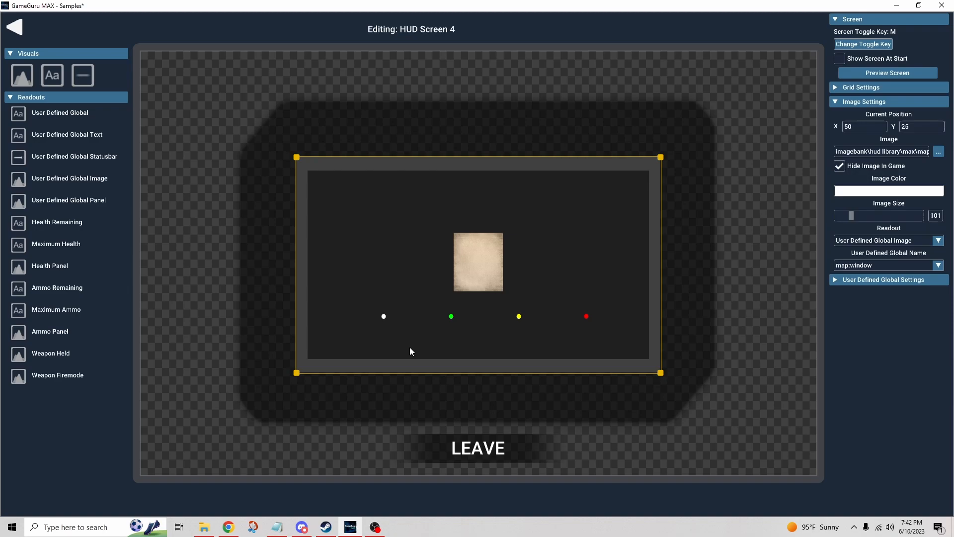
pyautogui.moveTo(415, 272)
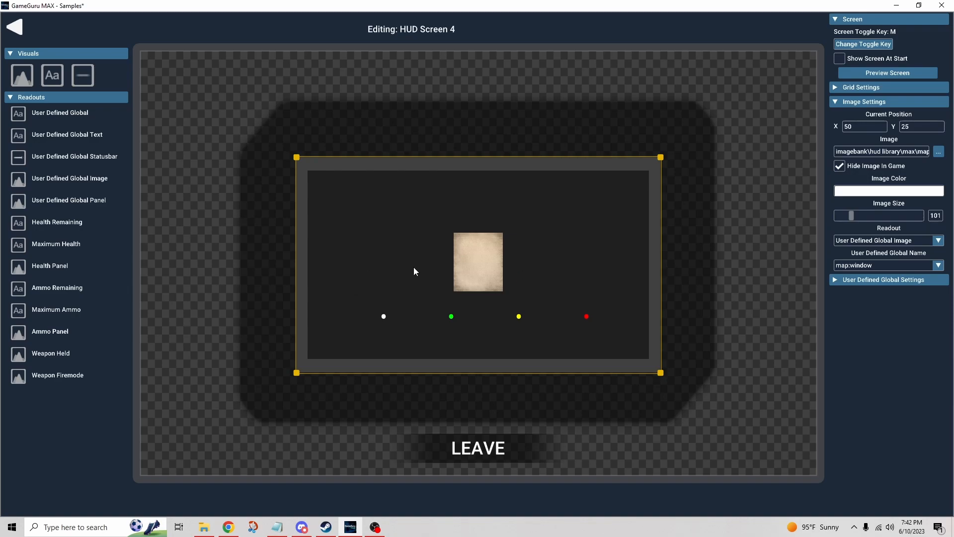
pyautogui.moveTo(24, 31)
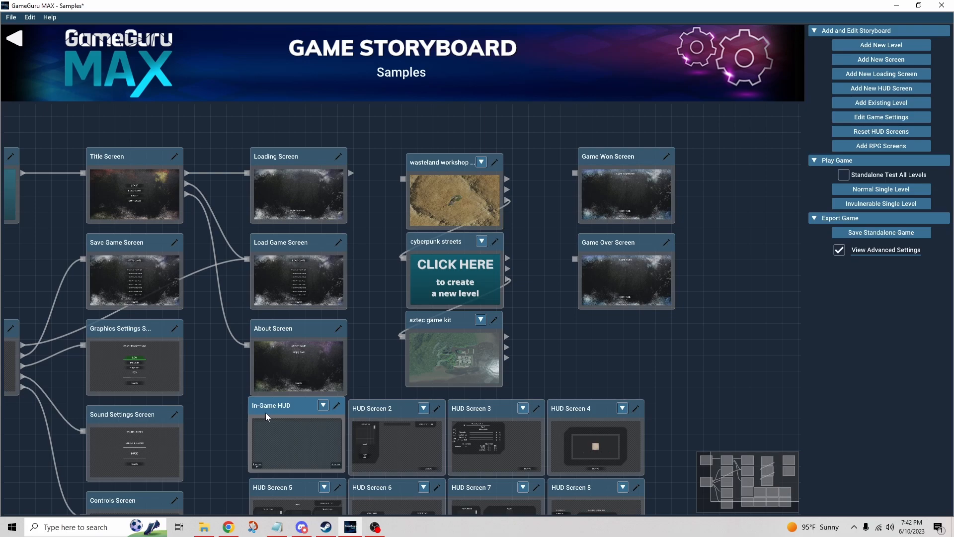
pyautogui.moveTo(336, 407)
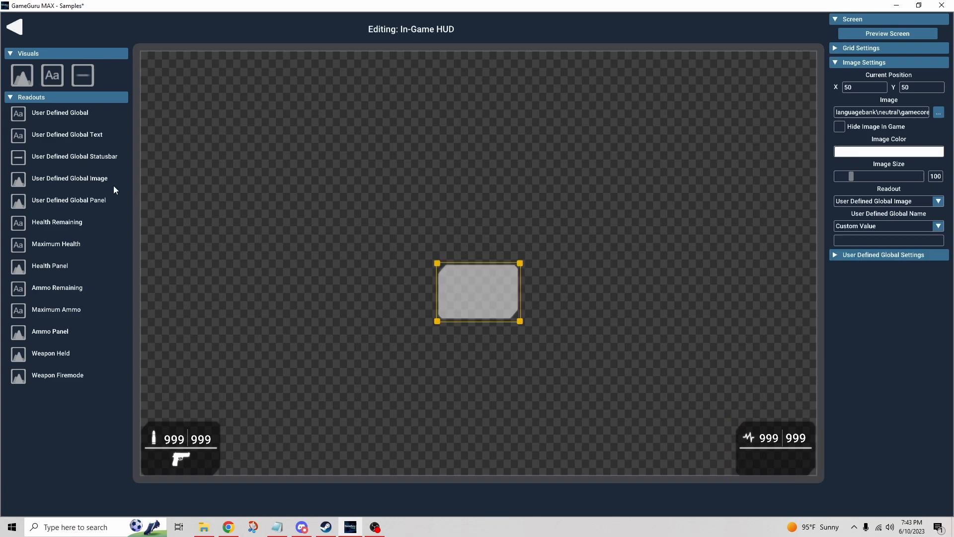
# Place the image in the HUD's top-right corner at size 150, linked to map:window.
pyautogui.moveTo(478, 291); pyautogui.dragTo(499, 236)
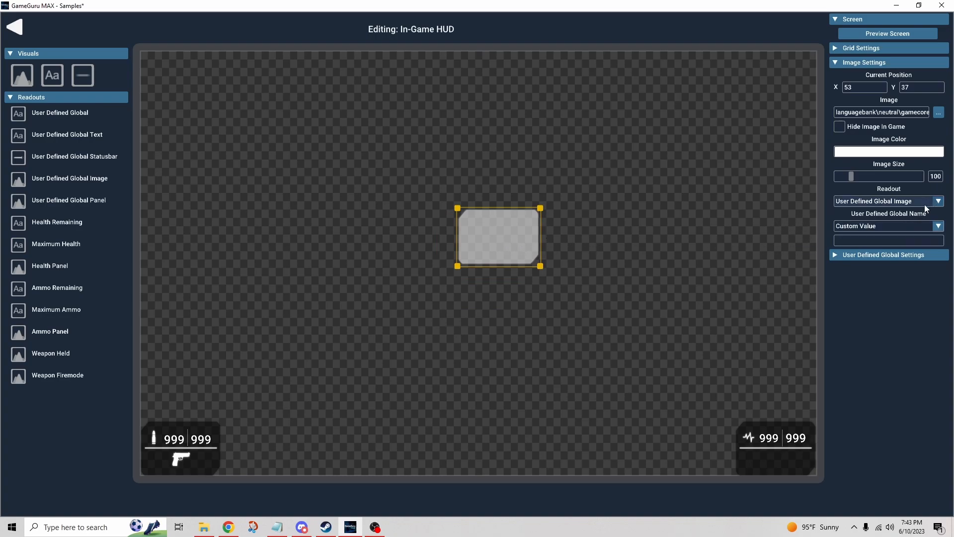
pyautogui.moveTo(498, 236); pyautogui.dragTo(721, 122)
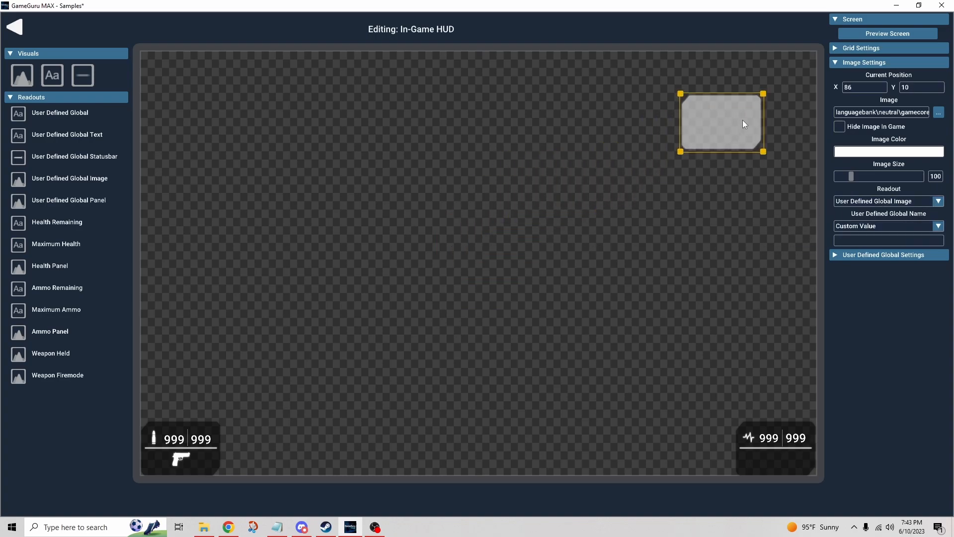
pyautogui.moveTo(721, 121); pyautogui.dragTo(741, 108)
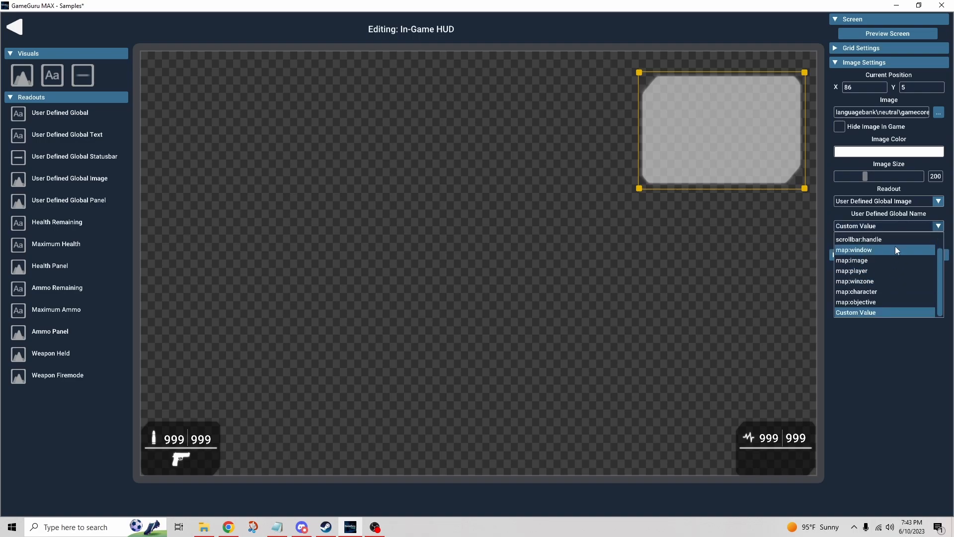
pyautogui.click(854, 249)
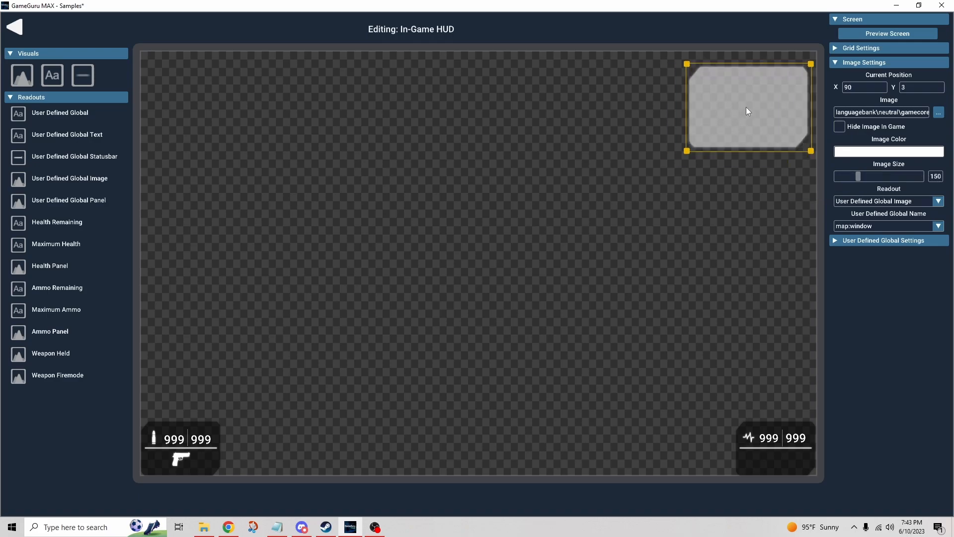
pyautogui.moveTo(747, 112); pyautogui.dragTo(741, 107)
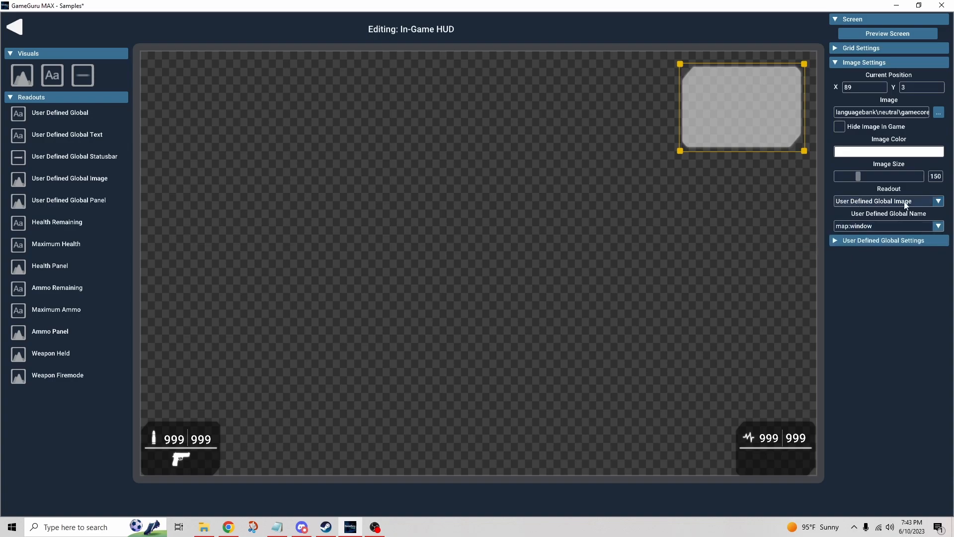
pyautogui.moveTo(213, 244)
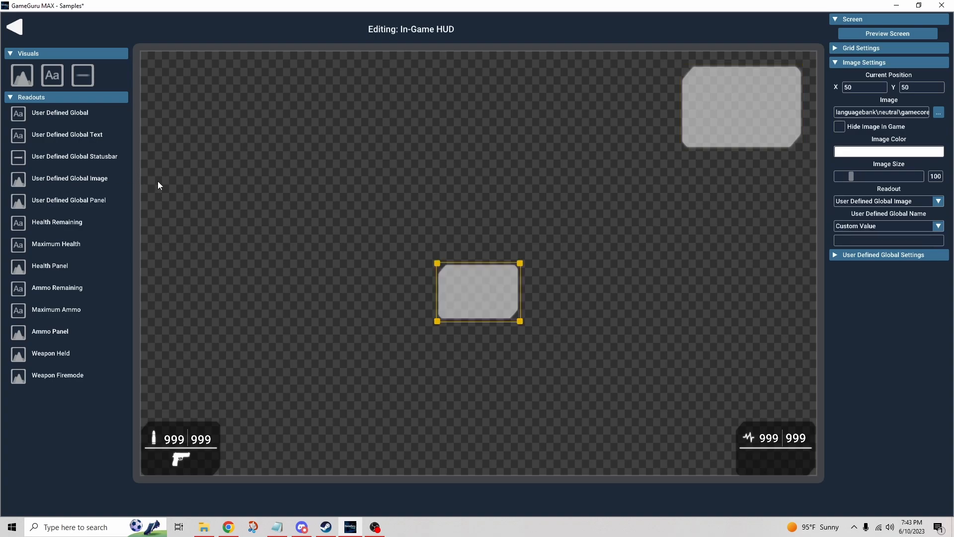
pyautogui.moveTo(932, 141)
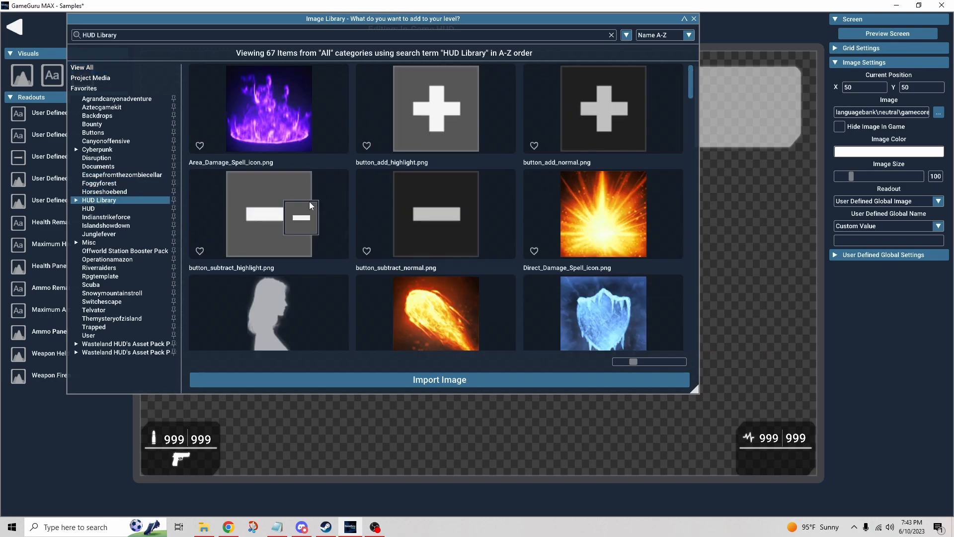
# Add map-image.png at size 40 inside the map window, linked to map:image.
pyautogui.scroll(-3)
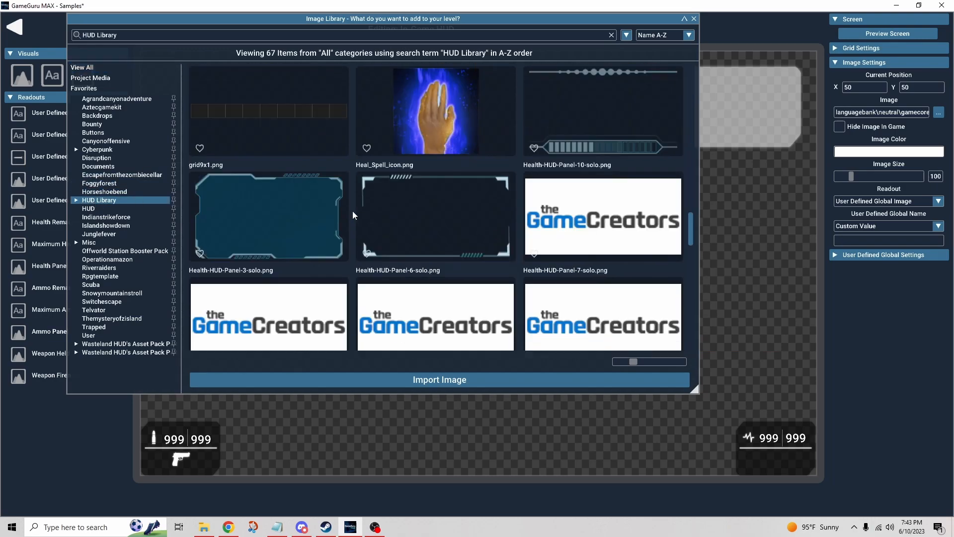
pyautogui.scroll(-3)
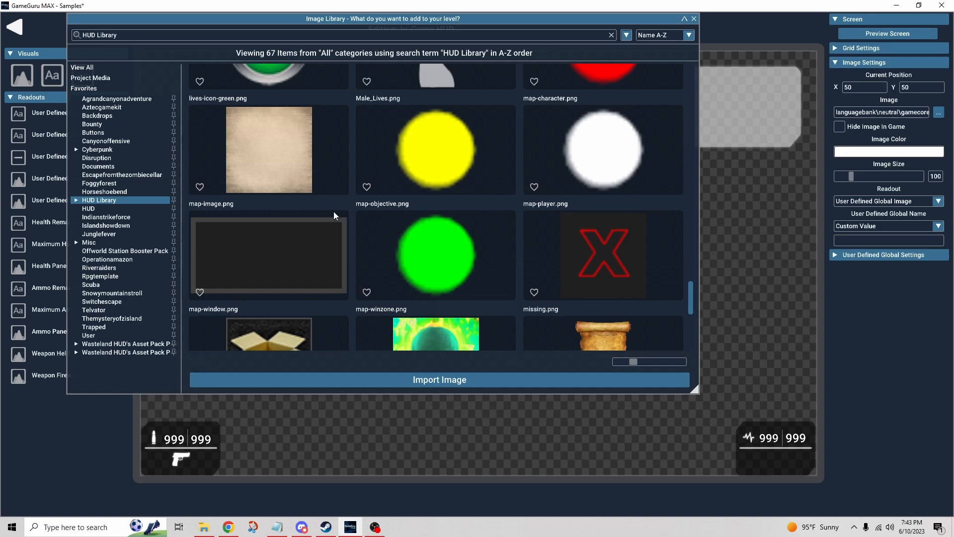
pyautogui.click(270, 149)
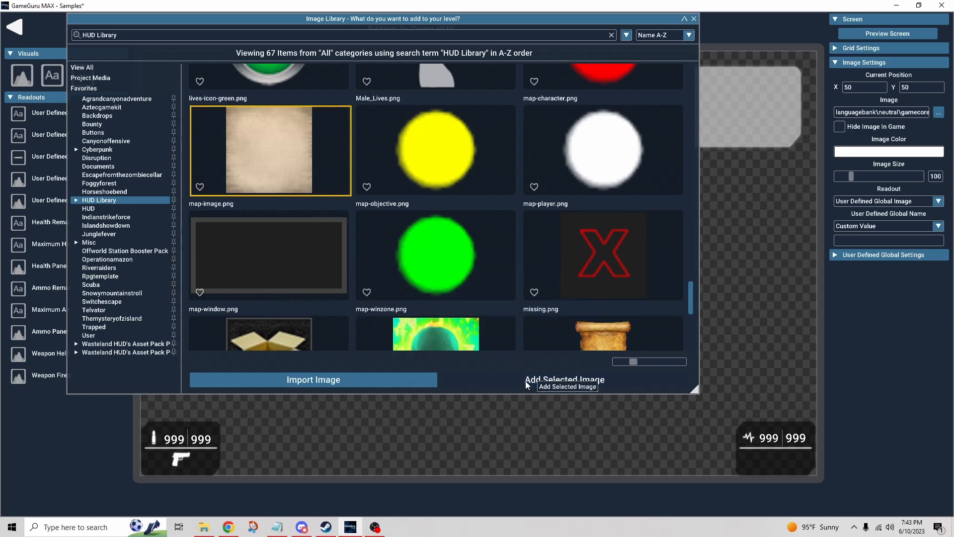
pyautogui.click(565, 380)
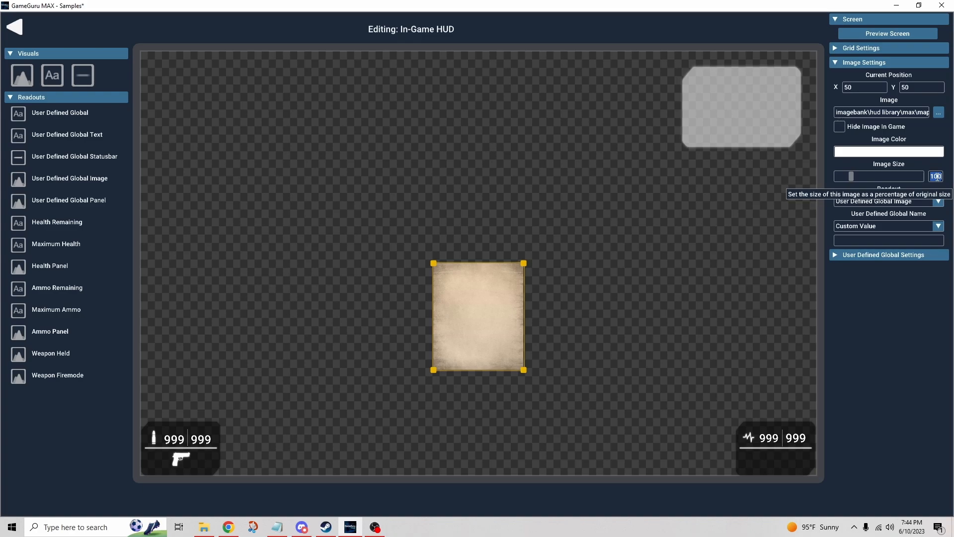
pyautogui.write('30')
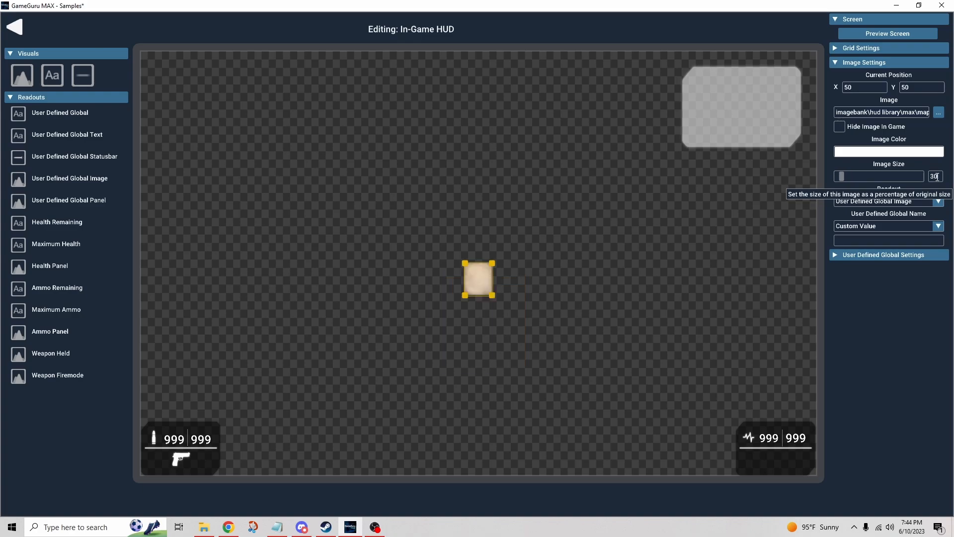
pyautogui.write('40')
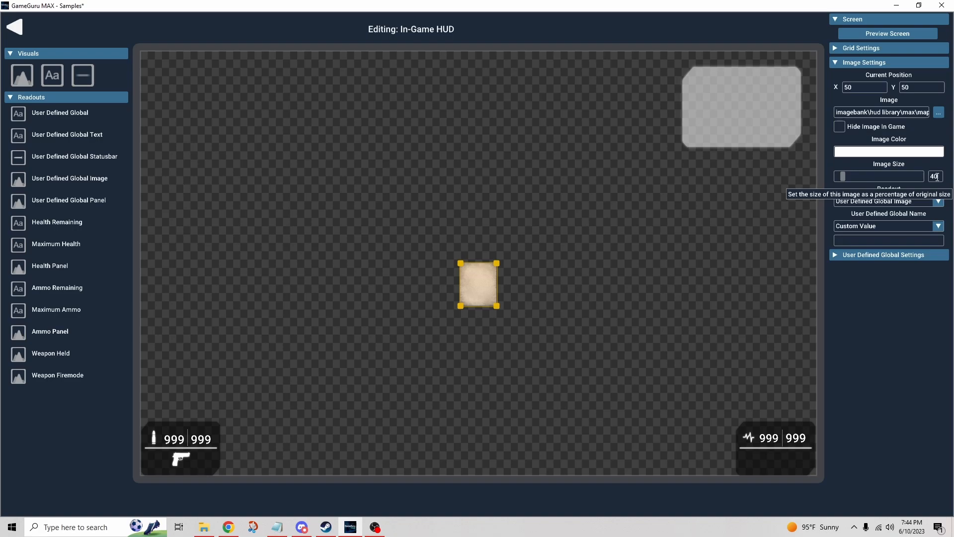
pyautogui.moveTo(478, 284); pyautogui.dragTo(728, 128)
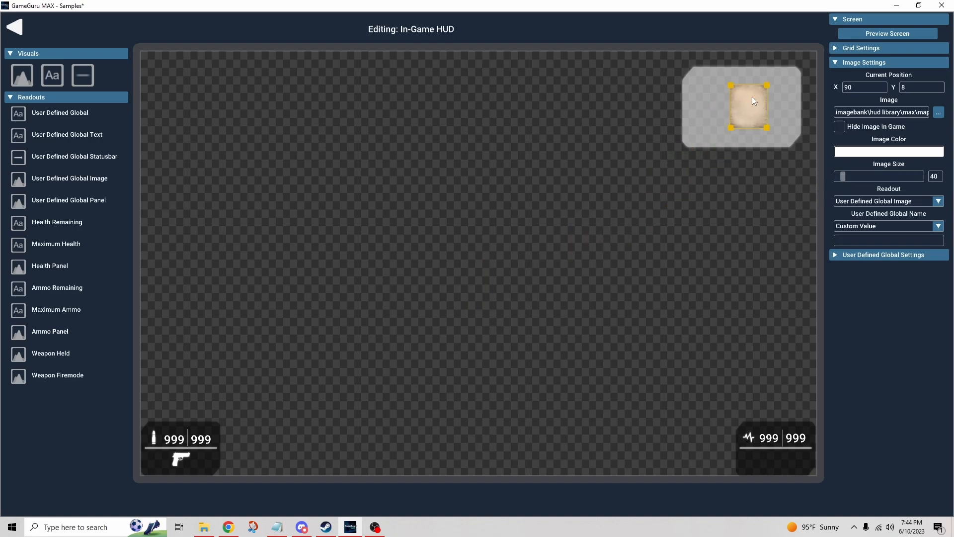
pyautogui.moveTo(853, 240)
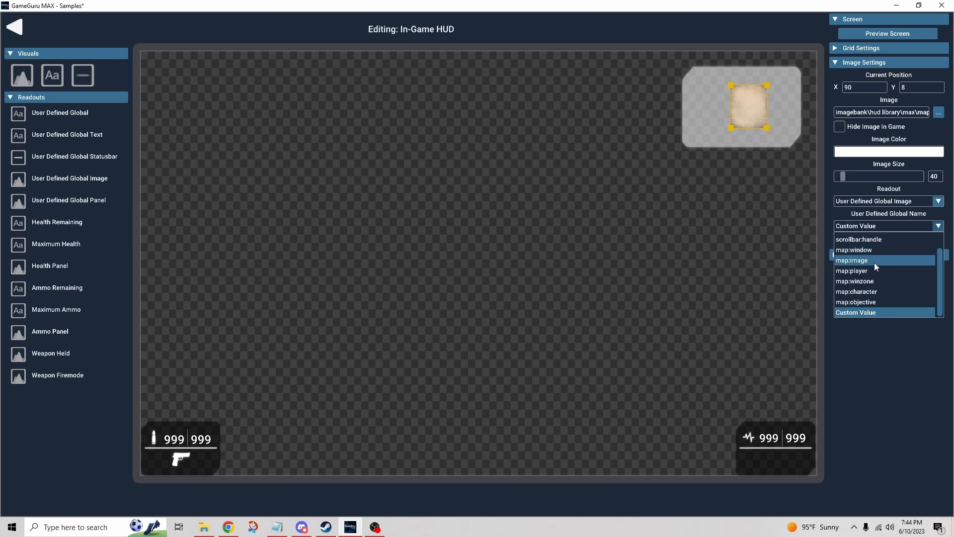
pyautogui.click(852, 260)
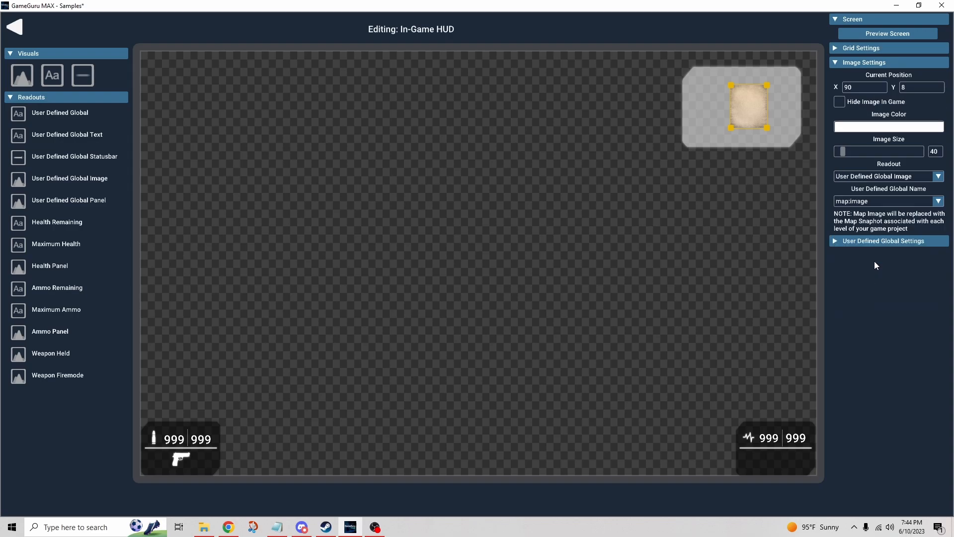
pyautogui.moveTo(870, 214)
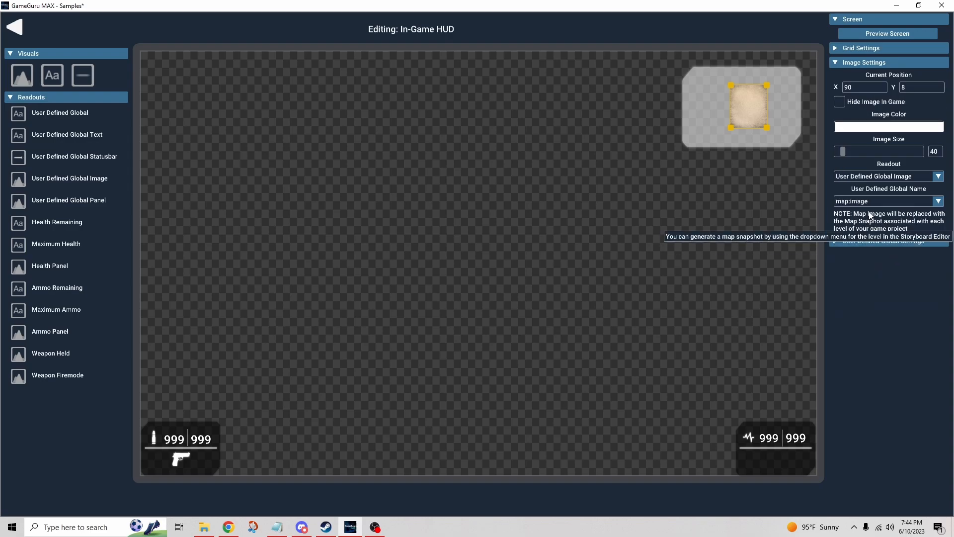
pyautogui.moveTo(109, 200)
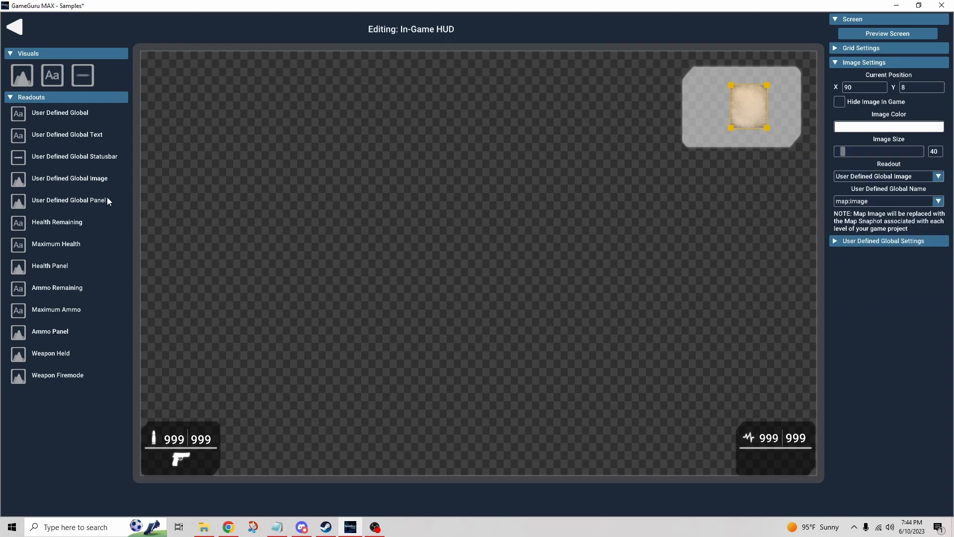
pyautogui.moveTo(89, 211)
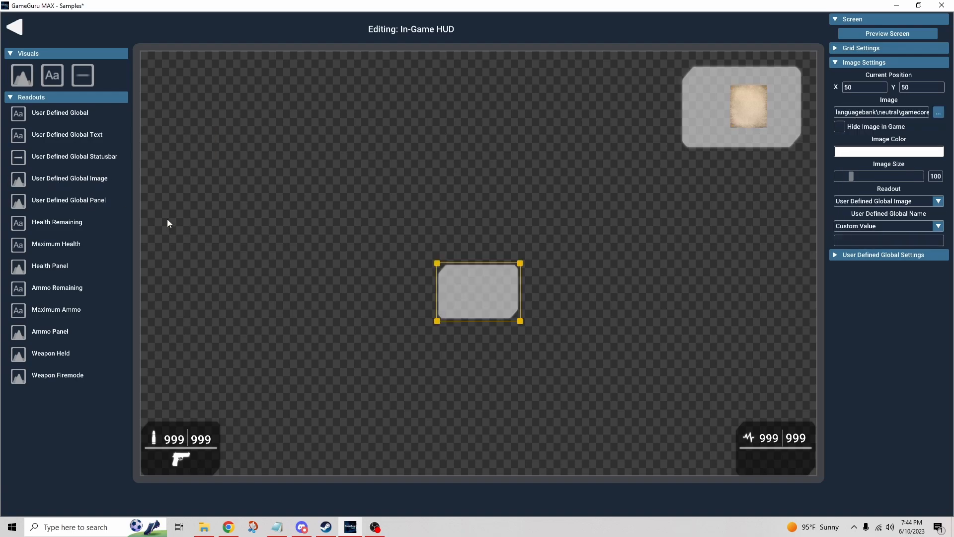
pyautogui.moveTo(599, 288)
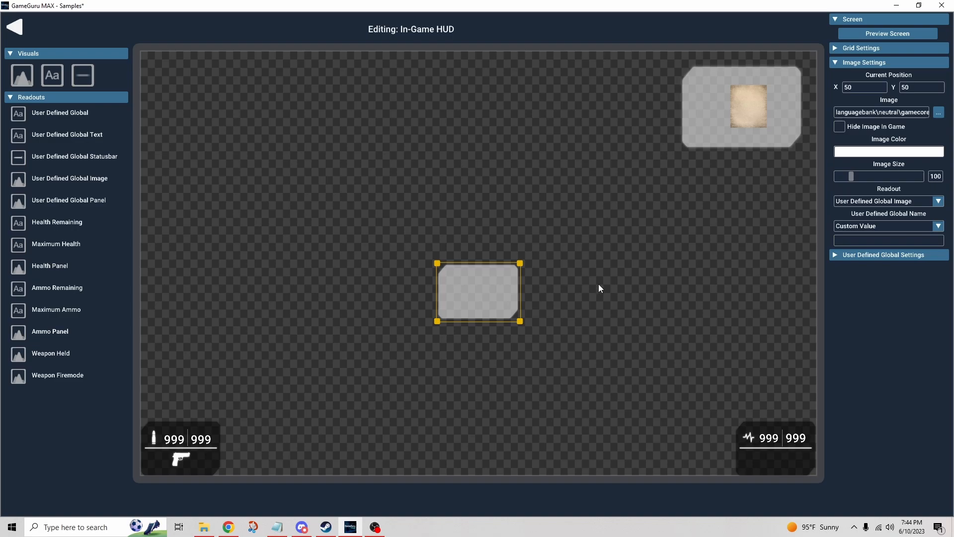
pyautogui.moveTo(881, 119)
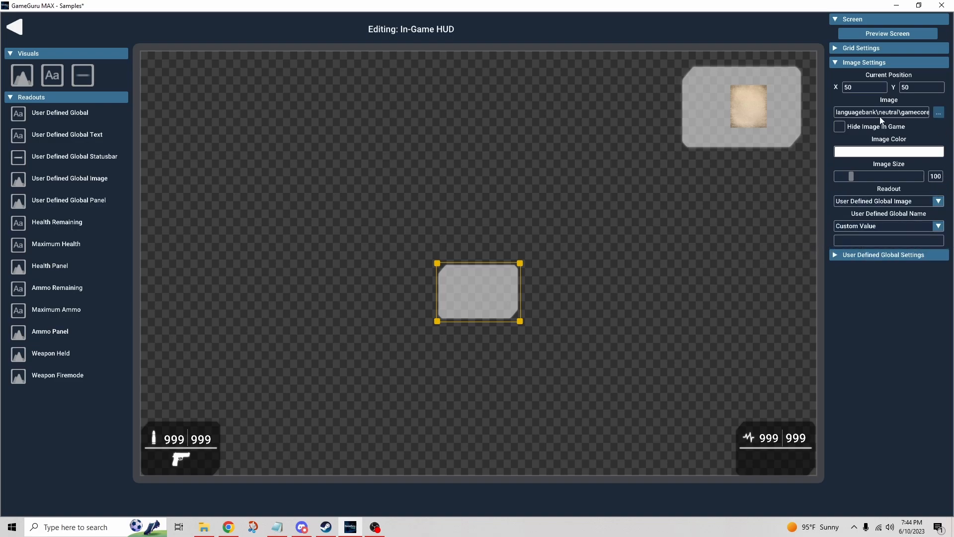
# Add map-player.png from the HUD Library, link it to map:player, and move it into the map window.
pyautogui.click(939, 112)
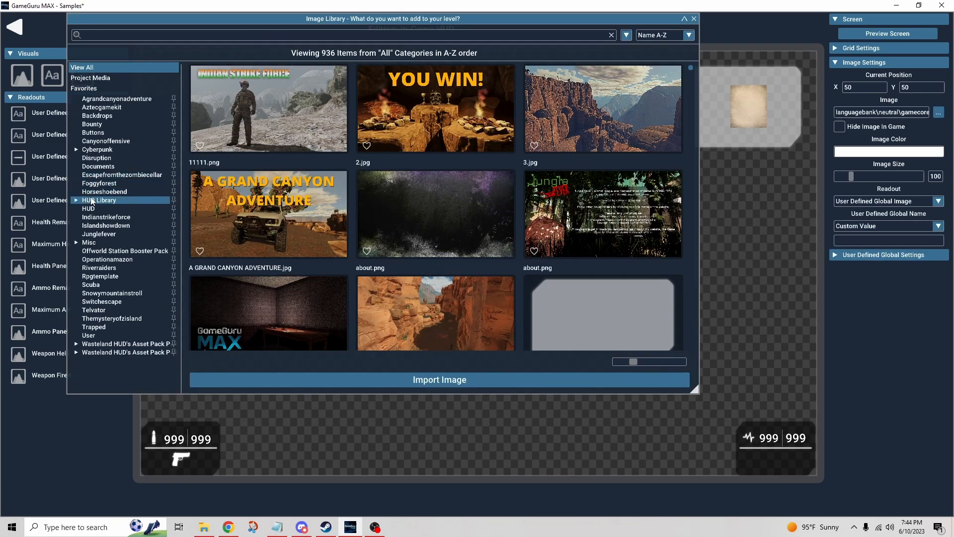
pyautogui.click(100, 200)
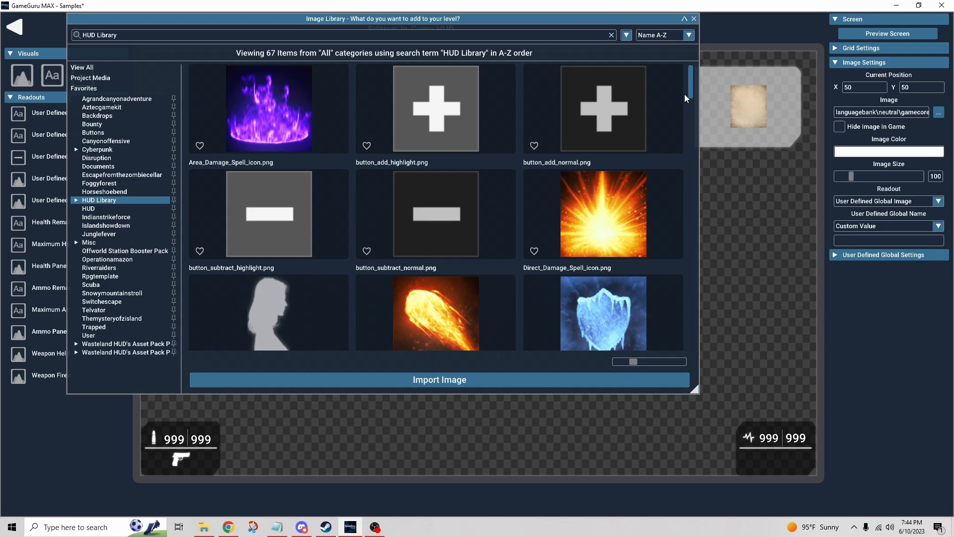
pyautogui.scroll(-3)
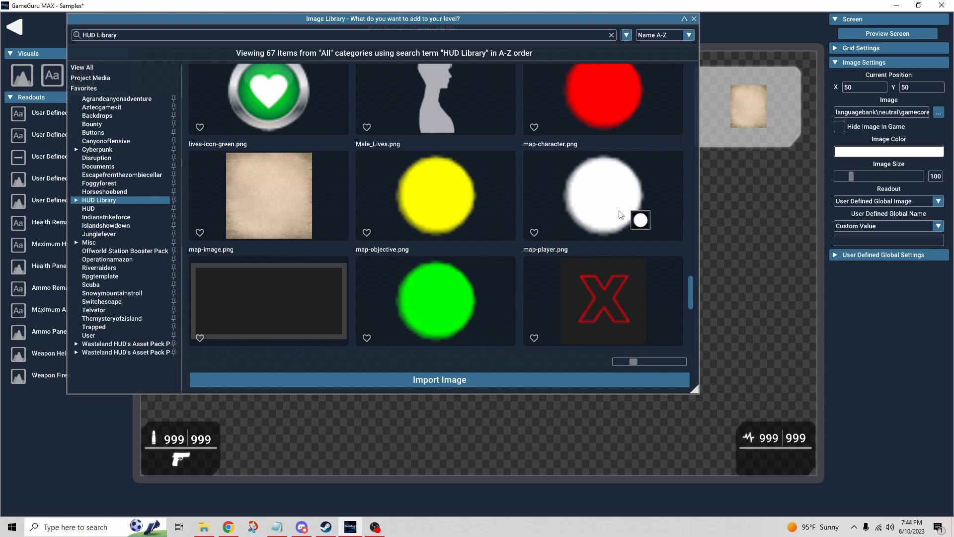
pyautogui.click(603, 195)
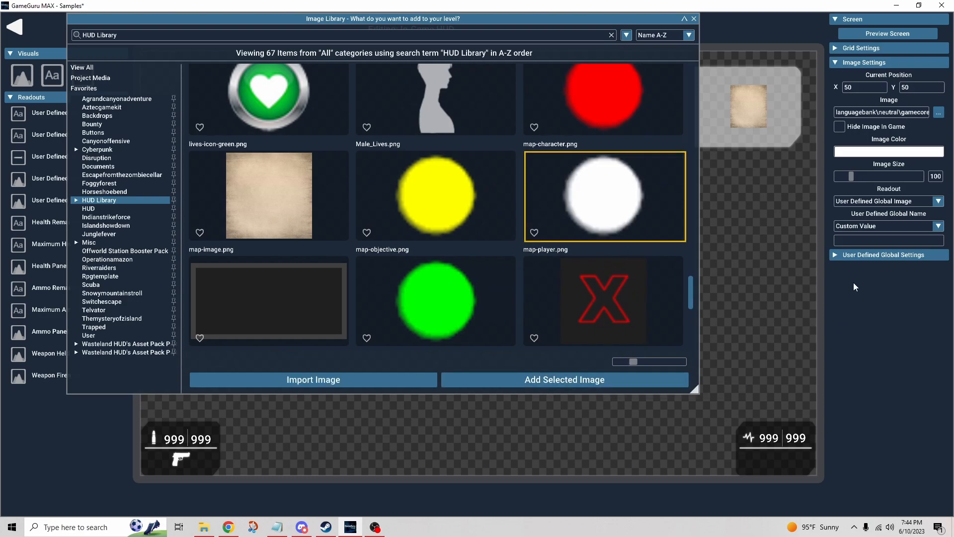
pyautogui.click(565, 379)
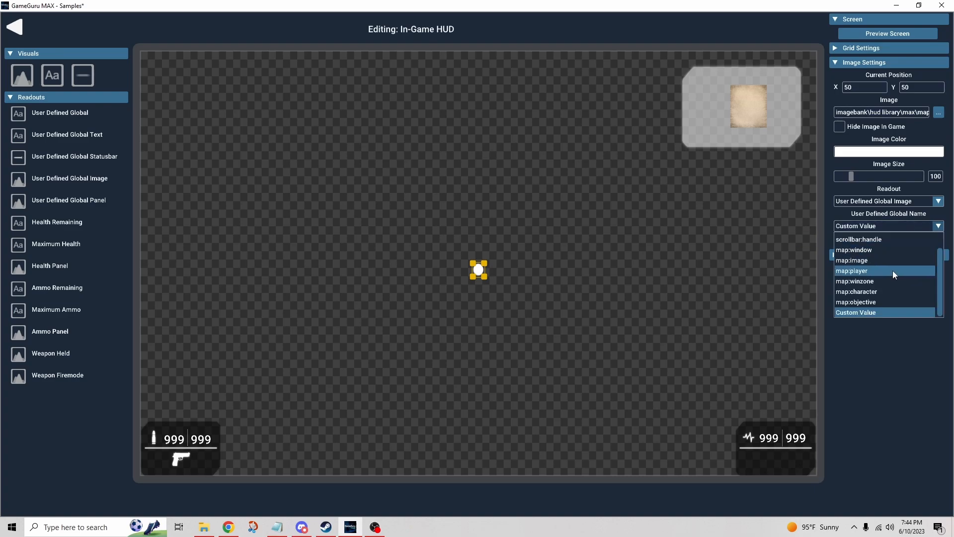
pyautogui.click(871, 271)
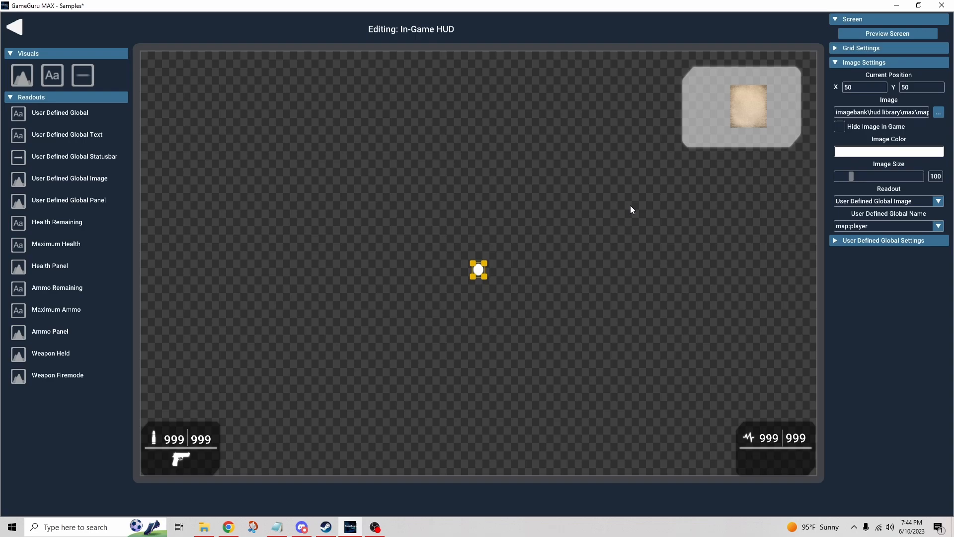
pyautogui.moveTo(573, 239)
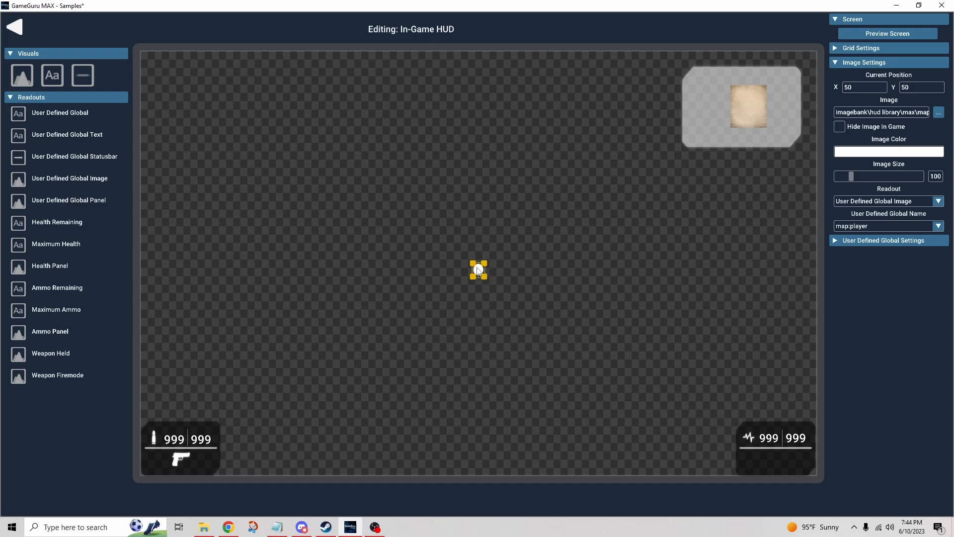
pyautogui.moveTo(478, 269); pyautogui.dragTo(695, 135)
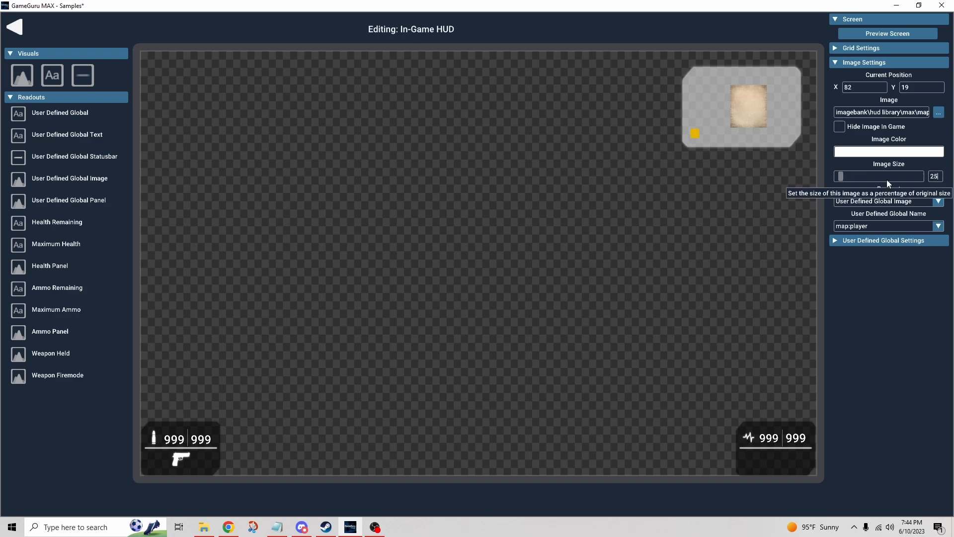
pyautogui.moveTo(40, 203)
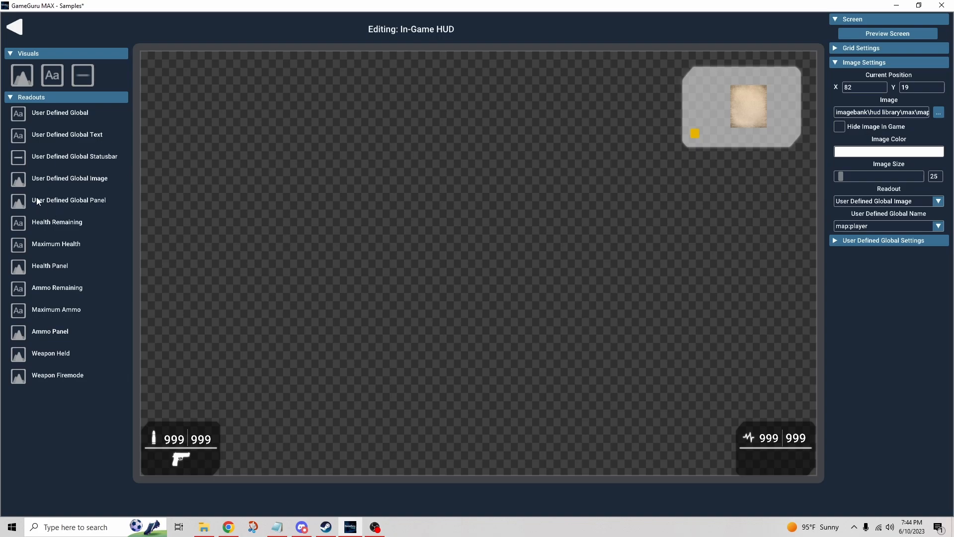
pyautogui.moveTo(18, 202)
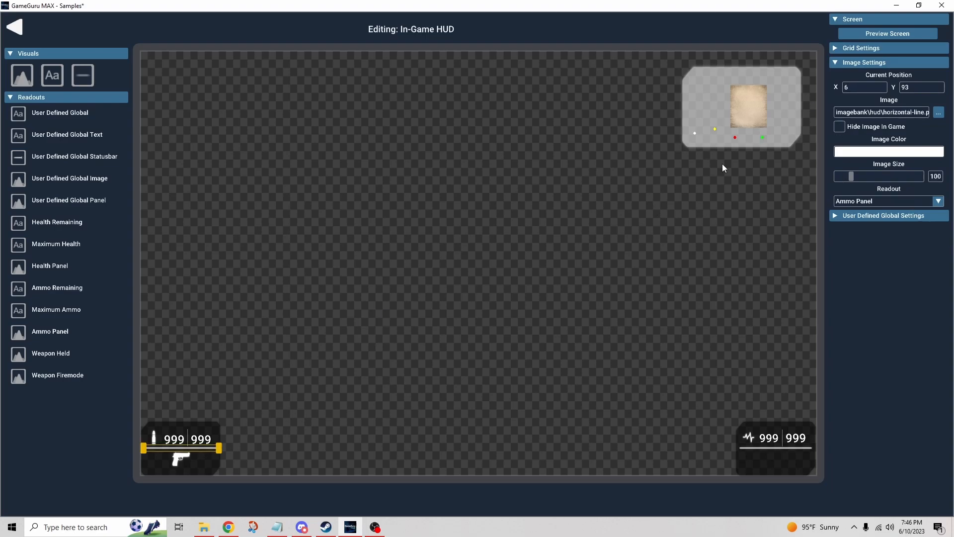
# Leave the HUD editor for the Samples storyboard with the coloured marker dots in place.
pyautogui.click(14, 25)
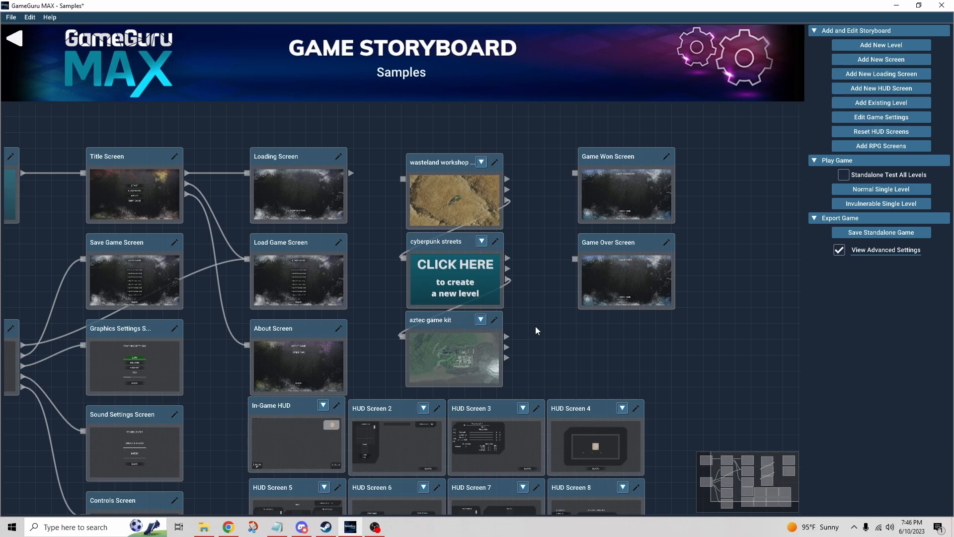
pyautogui.moveTo(481, 320)
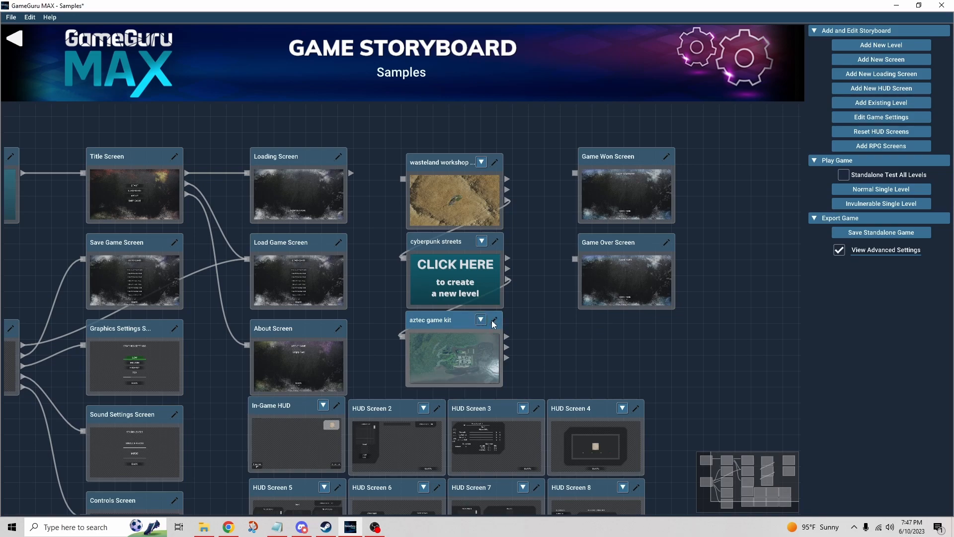
# Take a map snapshot of the aztec game kit level from its options menu.
pyautogui.click(481, 319)
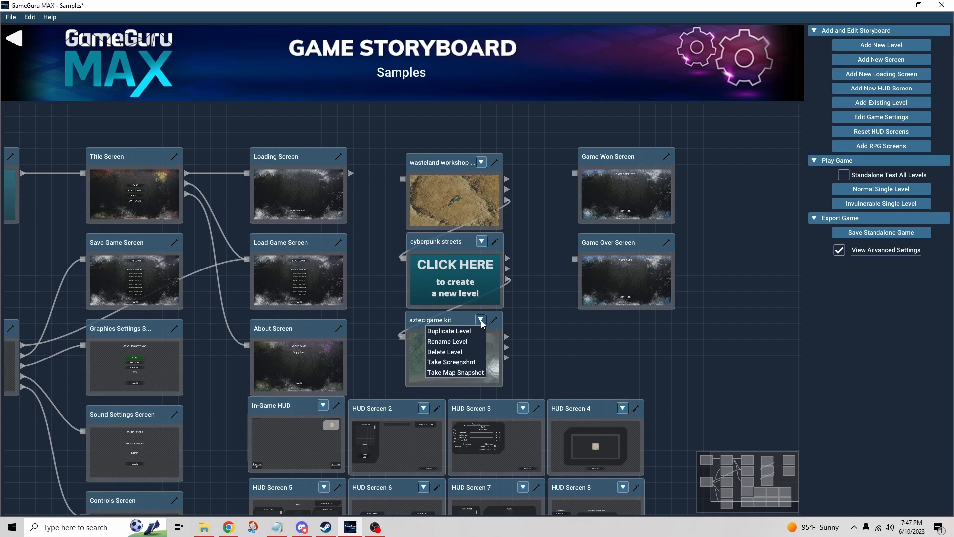
pyautogui.moveTo(463, 373)
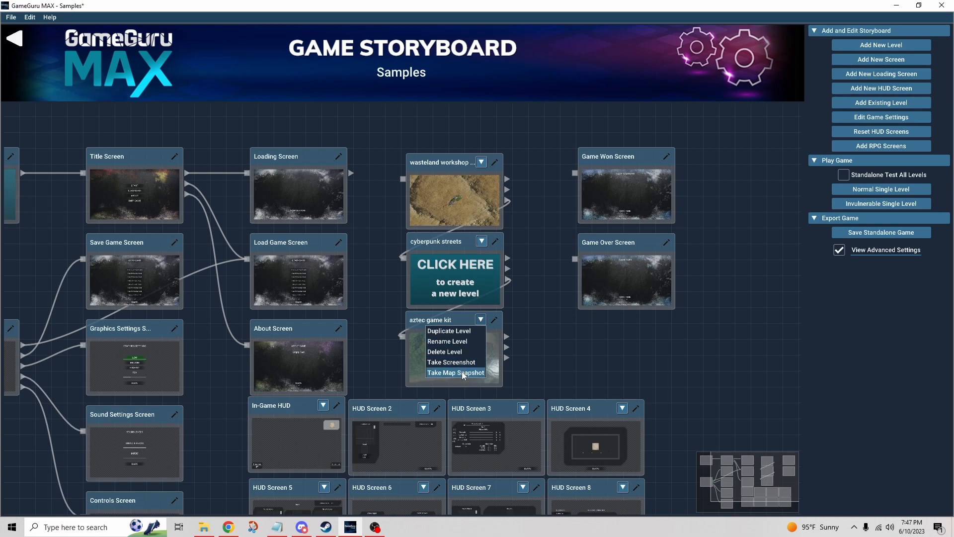
pyautogui.click(456, 372)
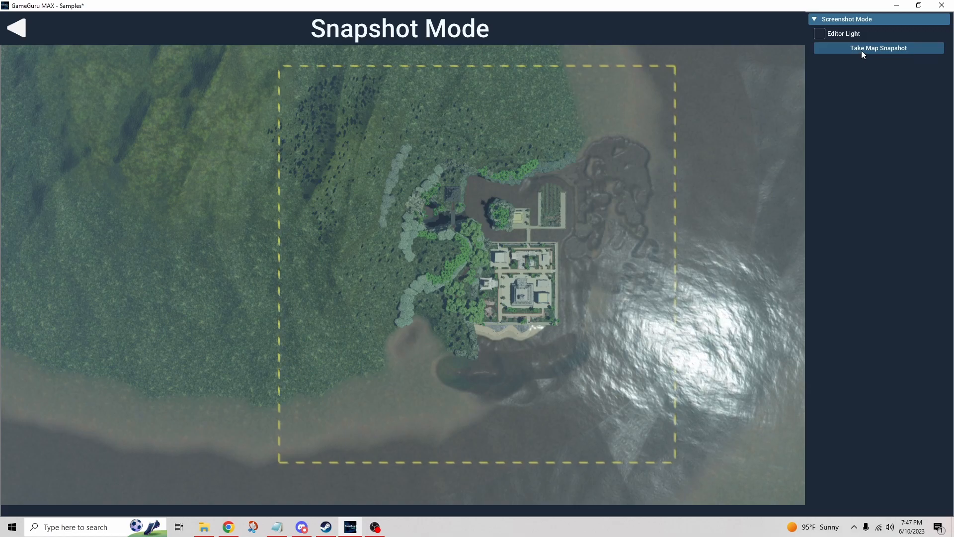
# Capture a top-down map snapshot of the aztec game kit island and use it as the level's map.
pyautogui.click(879, 47)
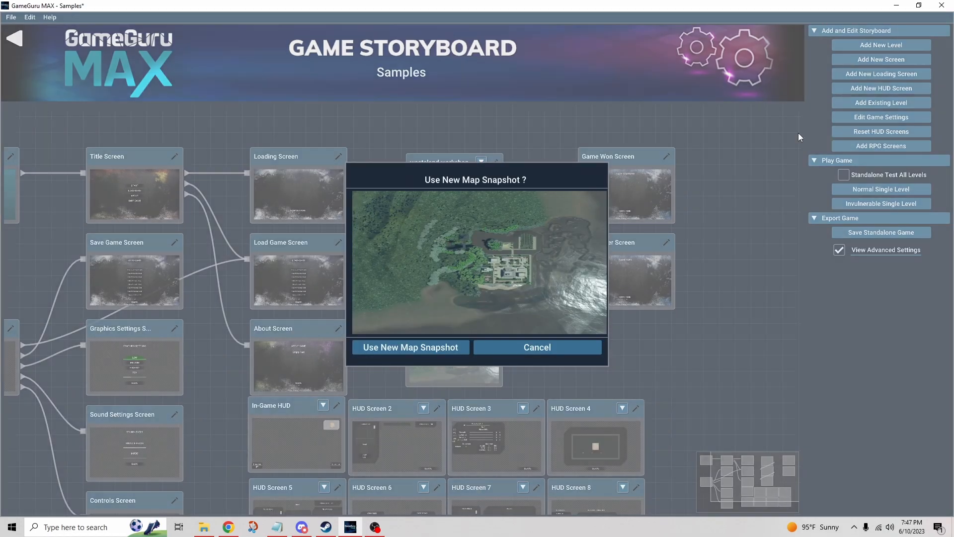
pyautogui.moveTo(387, 352)
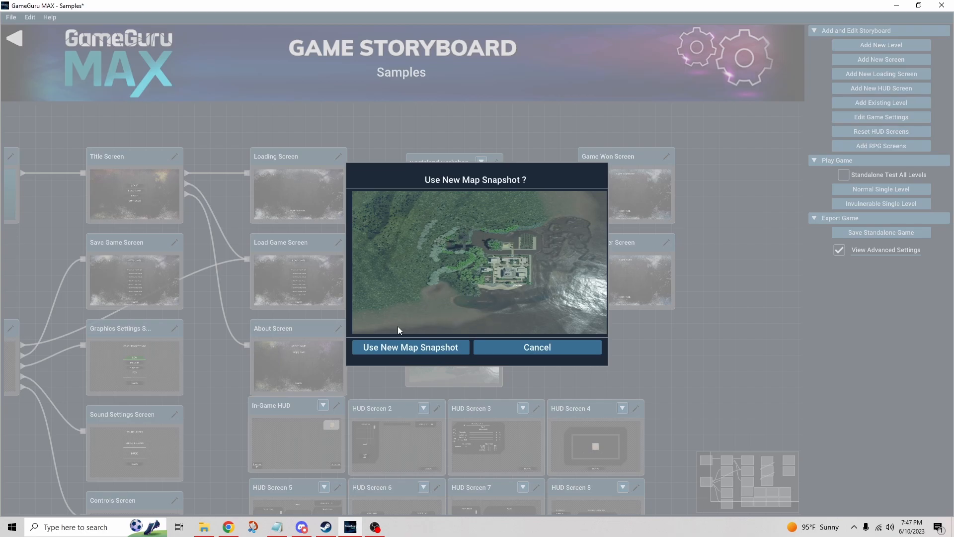
pyautogui.moveTo(394, 355)
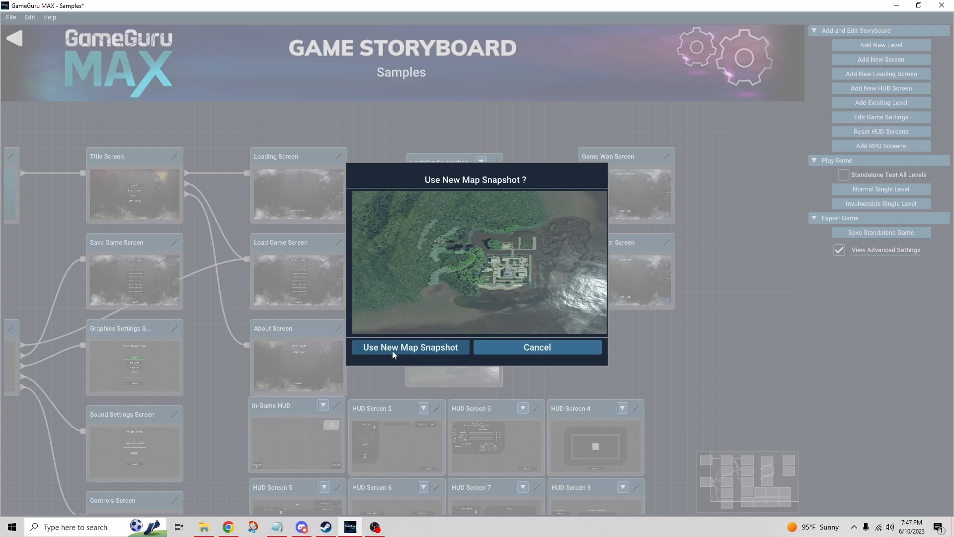
pyautogui.click(411, 347)
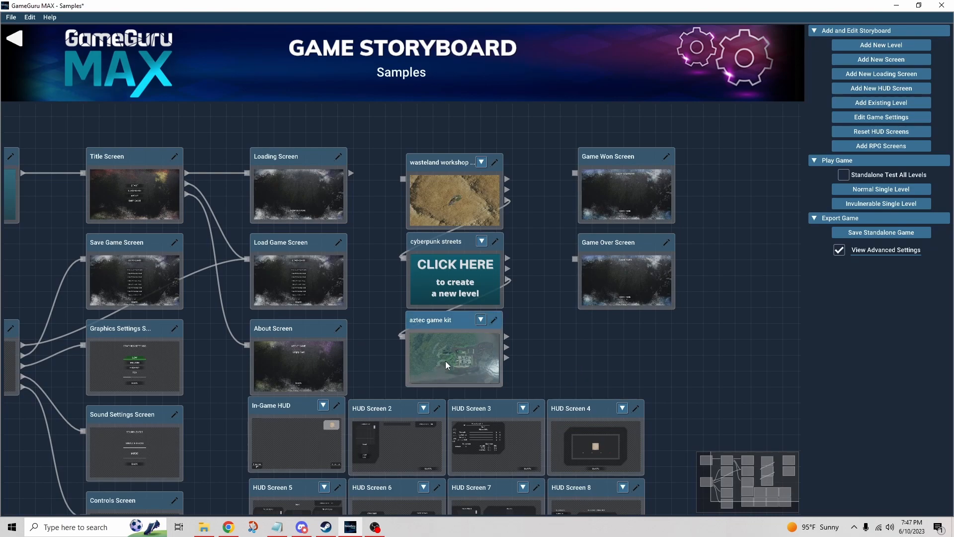
pyautogui.moveTo(462, 342)
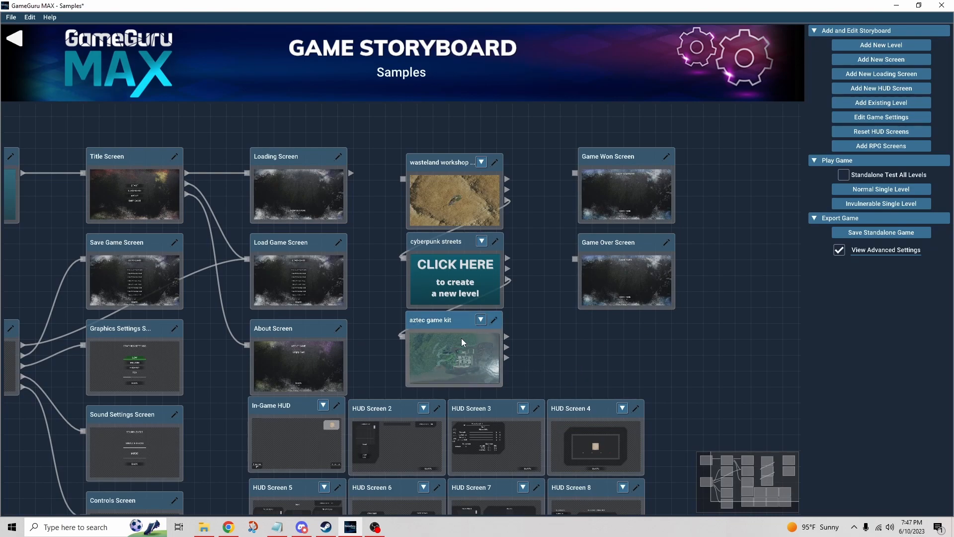
pyautogui.moveTo(488, 331)
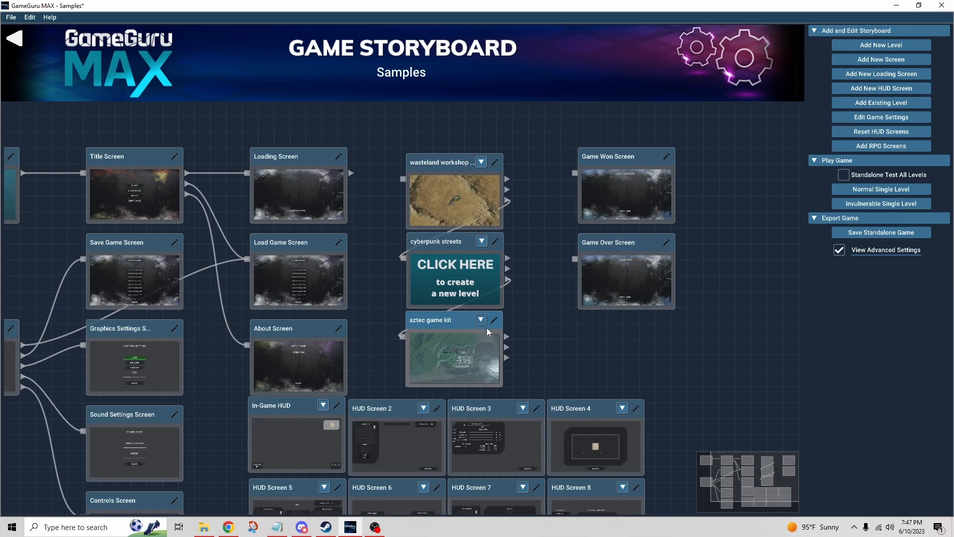
pyautogui.moveTo(494, 320)
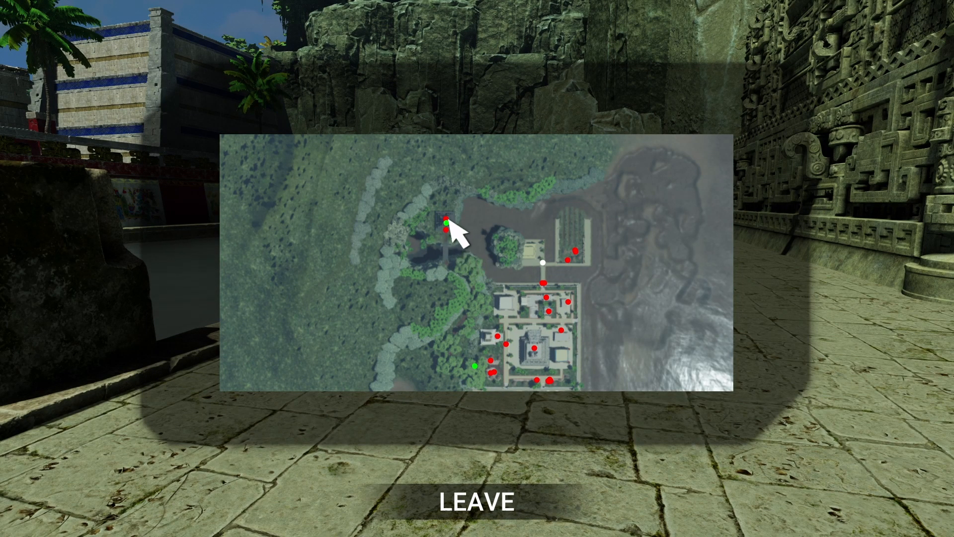
pyautogui.moveTo(604, 319)
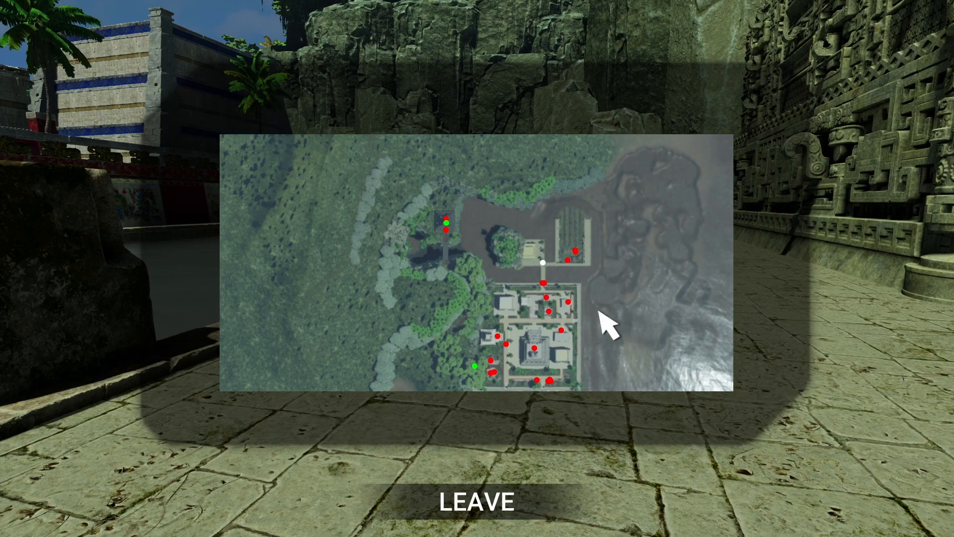